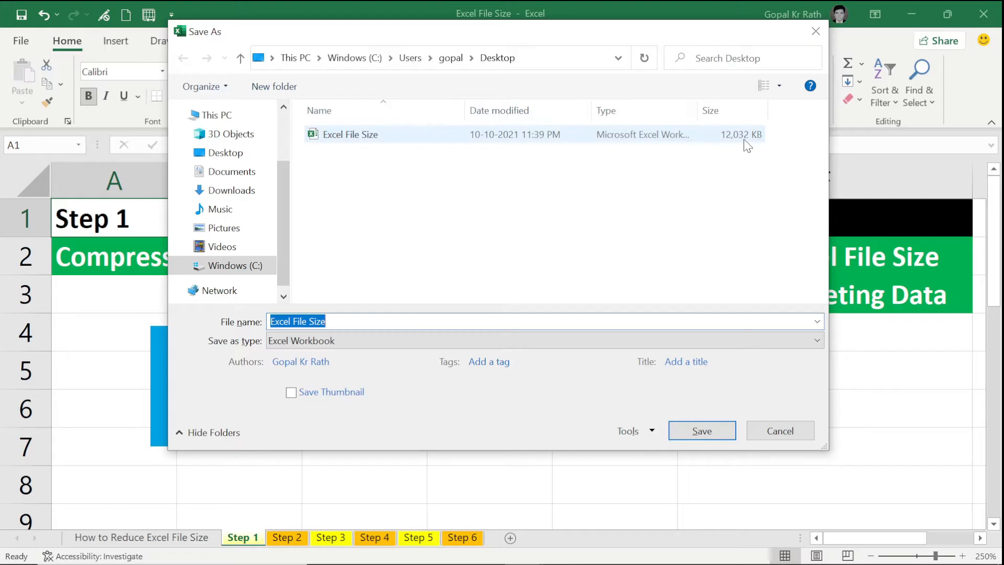
- Save the workbook to the Desktop as 'Excel File Size Copy' and keep working in it
{"action": "left_click", "coordinate": [346, 321]}
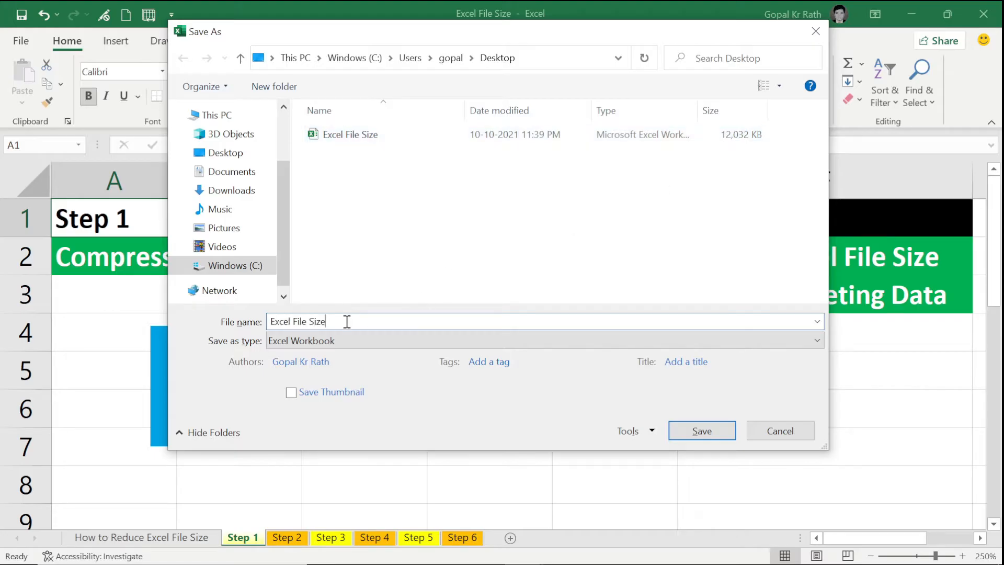
{"action": "left_click", "coordinate": [702, 430]}
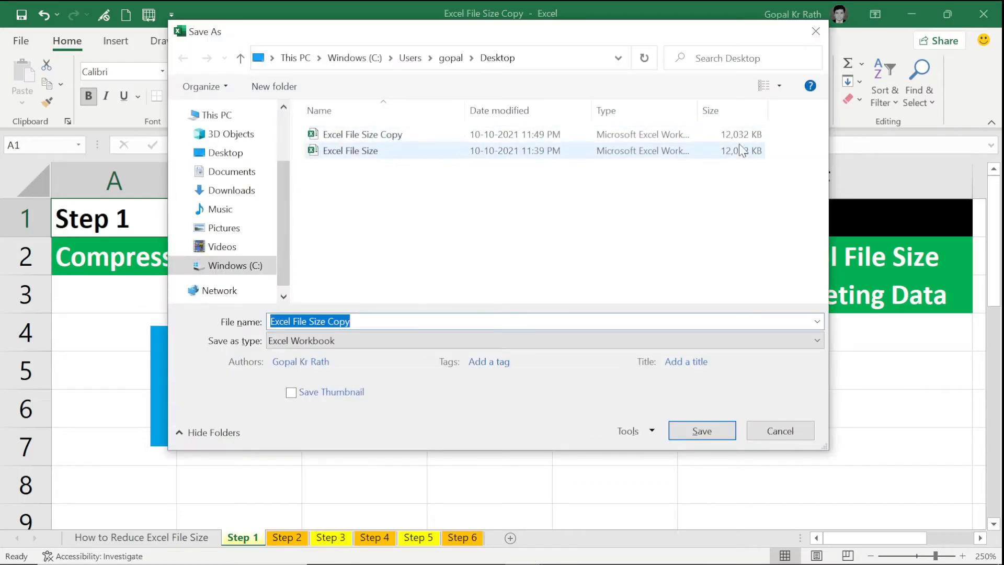
{"action": "mouse_move", "coordinate": [746, 160]}
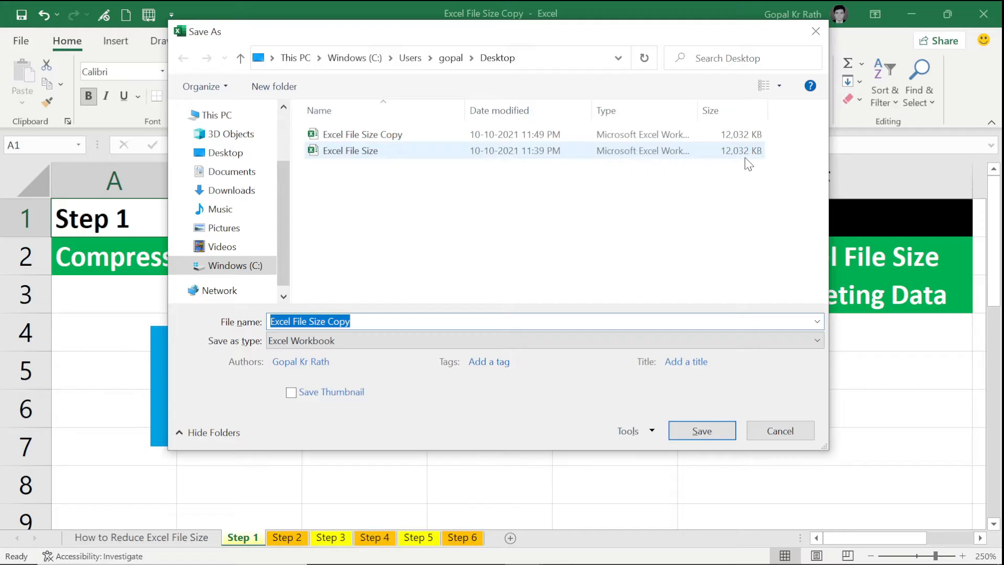
{"action": "left_click", "coordinate": [701, 430]}
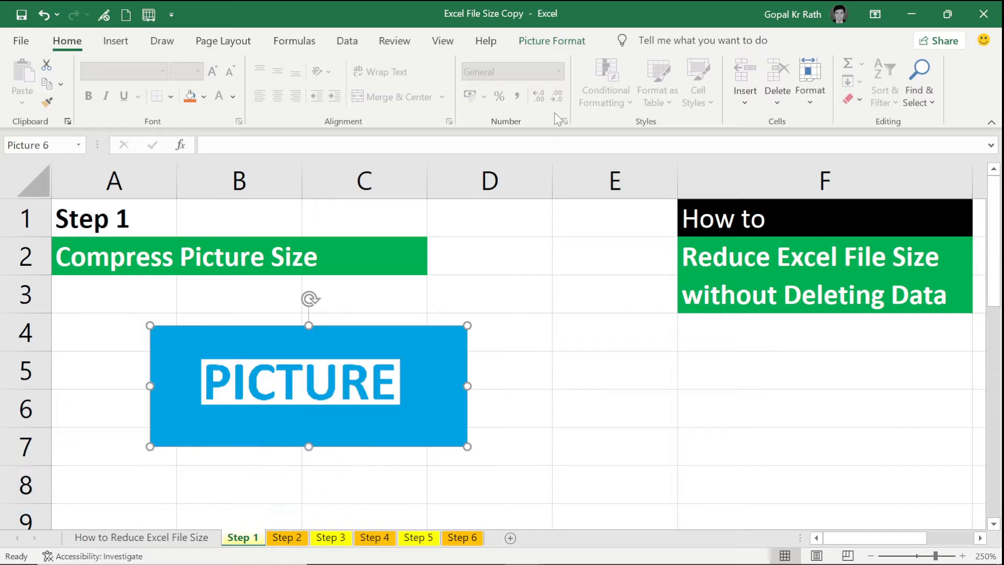
- Compress the Step 1 picture to Print (220 ppi), deleting its cropped areas
{"action": "left_click", "coordinate": [553, 41]}
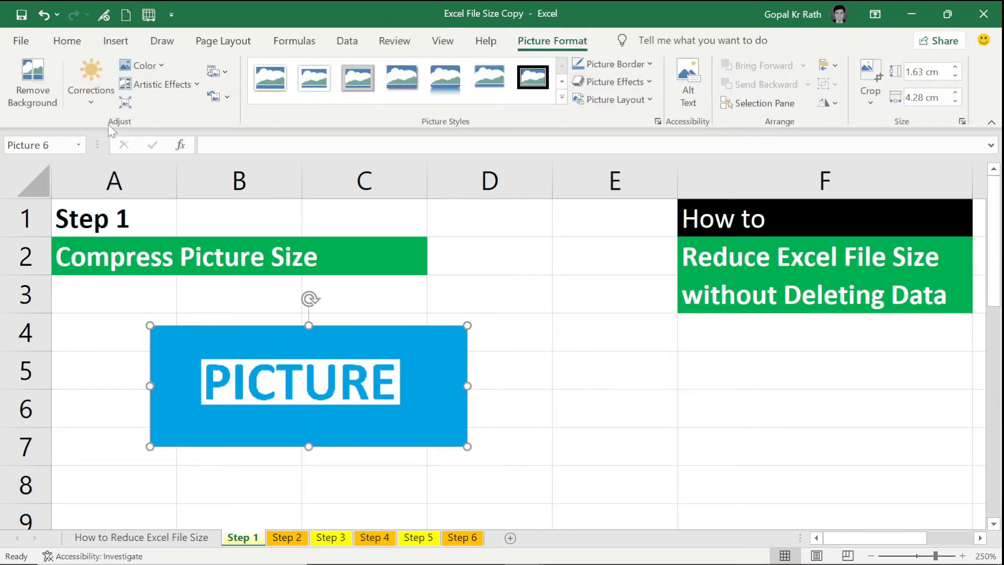
{"action": "left_click", "coordinate": [125, 103]}
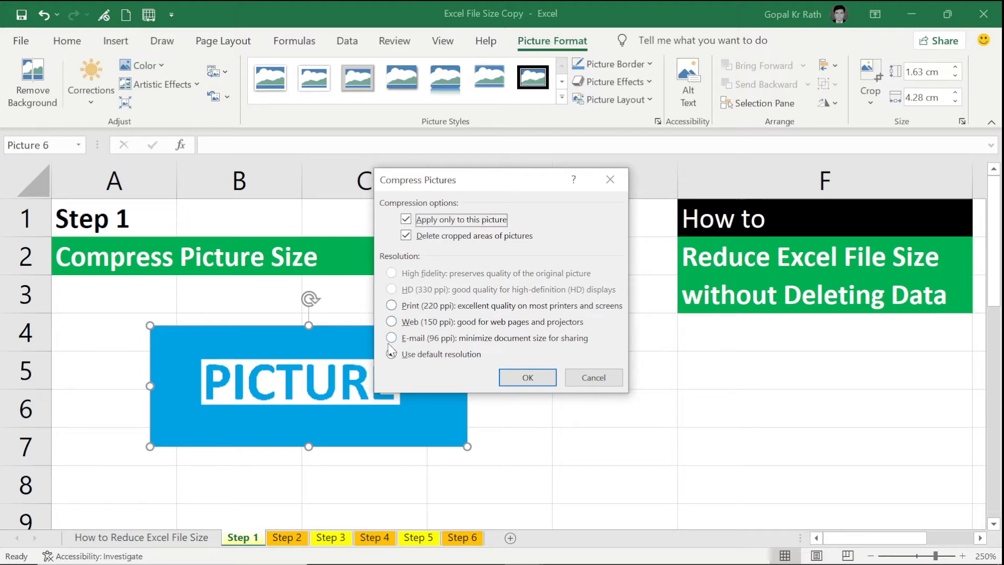
{"action": "left_click", "coordinate": [392, 354]}
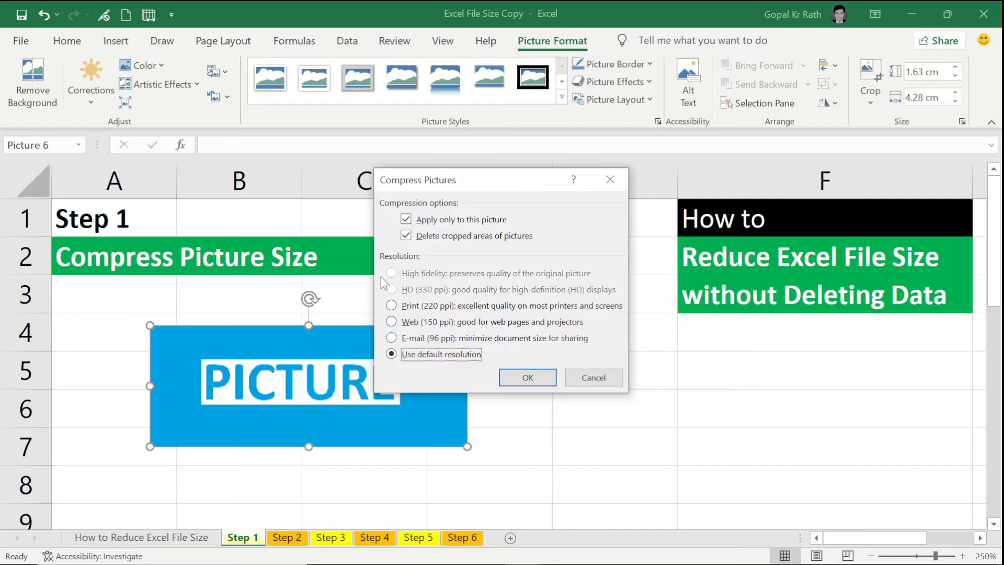
{"action": "left_click", "coordinate": [391, 305]}
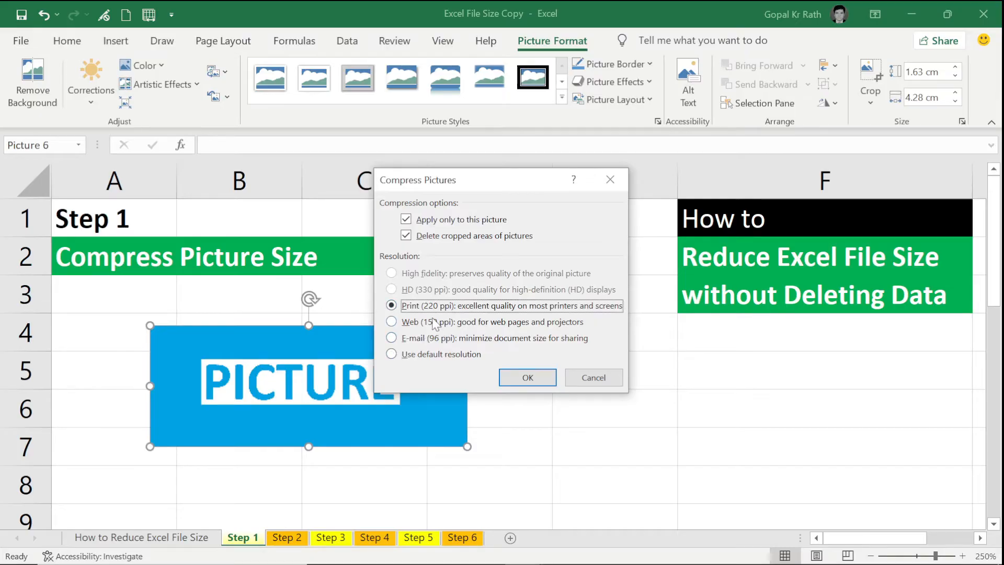
{"action": "mouse_move", "coordinate": [527, 378]}
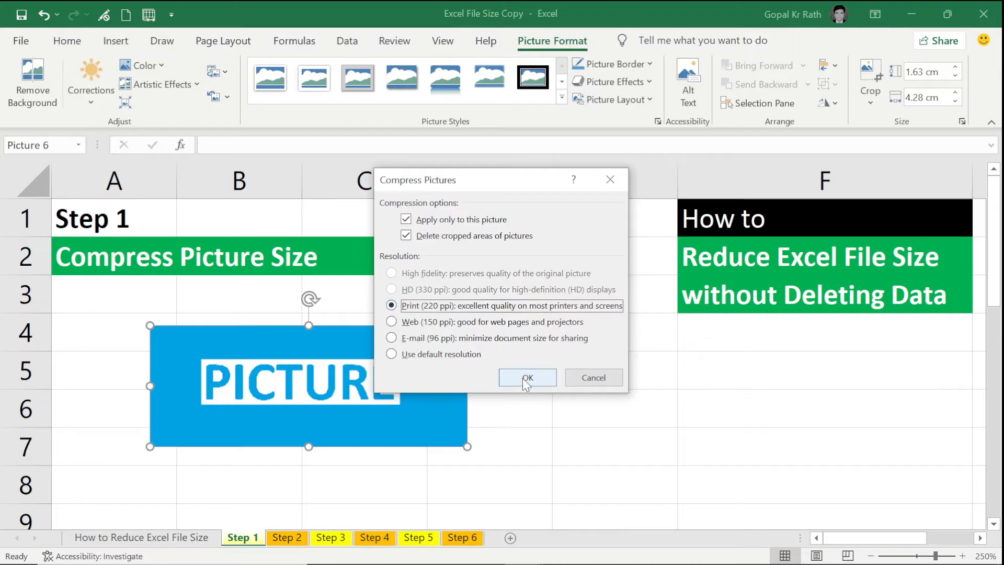
{"action": "left_click", "coordinate": [528, 378]}
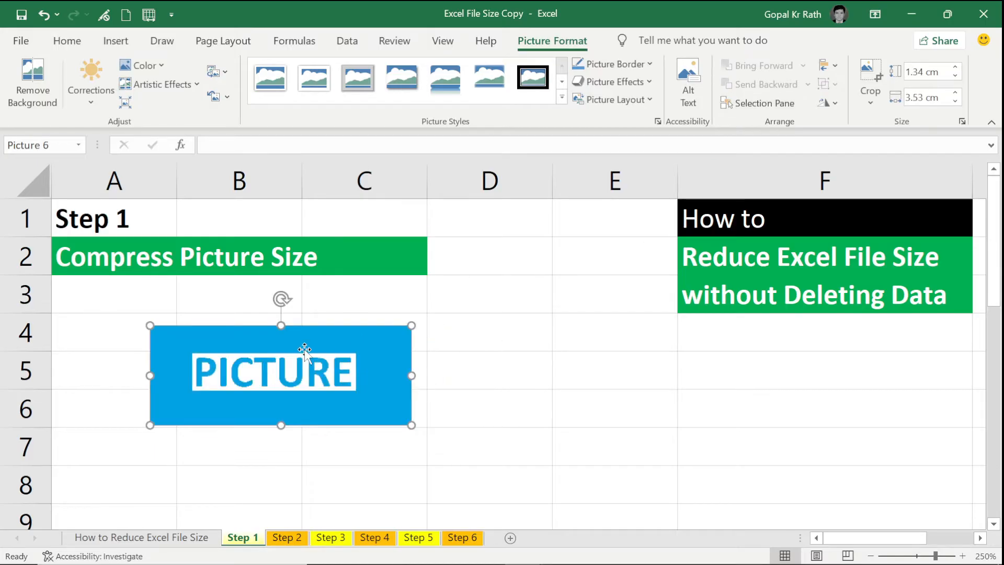
{"action": "mouse_move", "coordinate": [275, 359]}
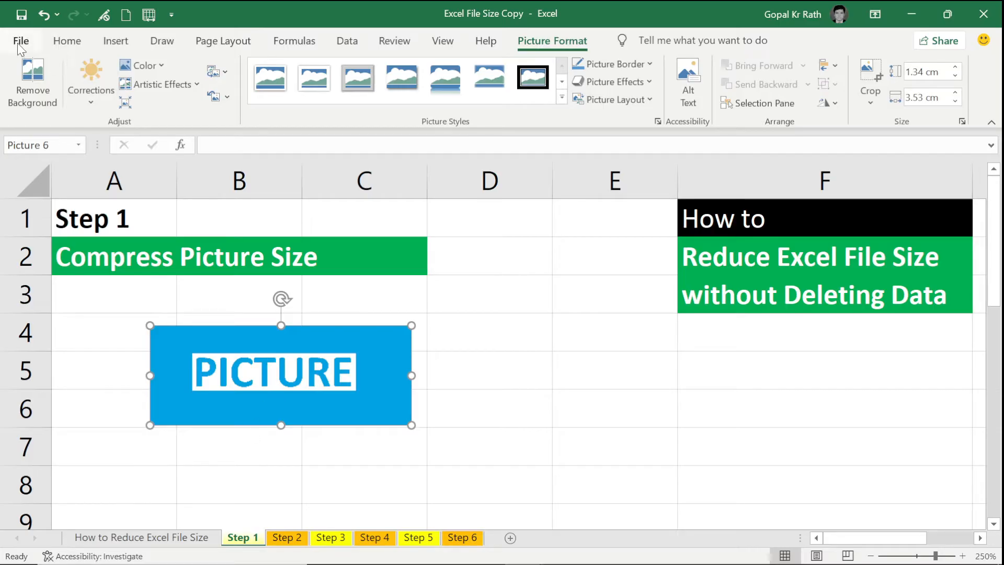
- In Advanced options, discard picture editing data and set default image resolution to 96 ppi
{"action": "left_click", "coordinate": [20, 41]}
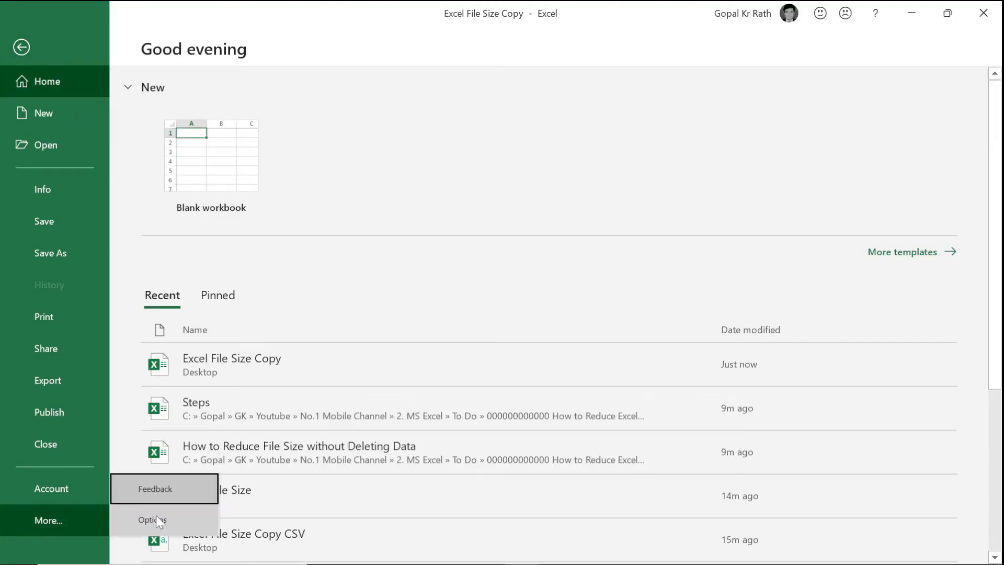
{"action": "left_click", "coordinate": [152, 519]}
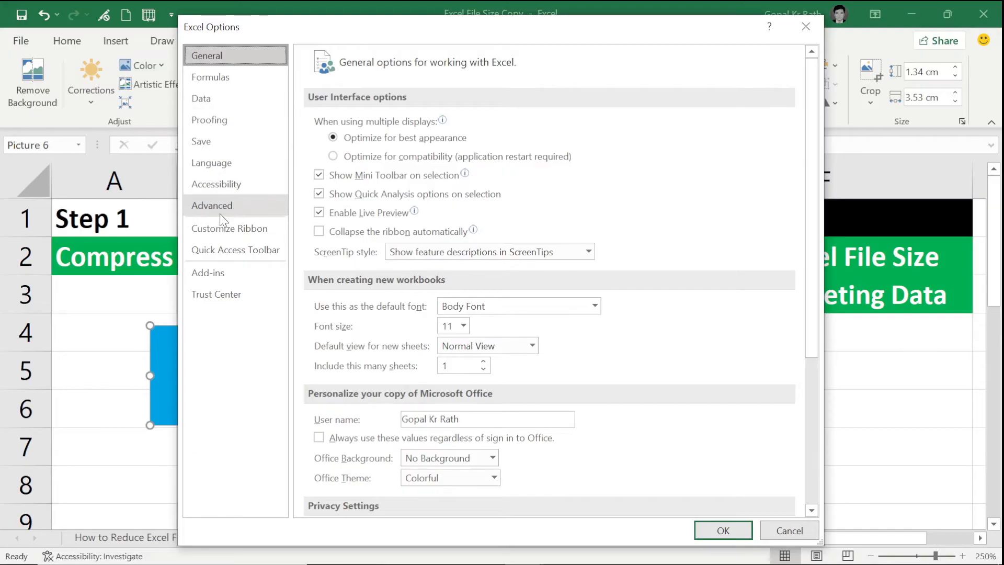
{"action": "left_click", "coordinate": [212, 205]}
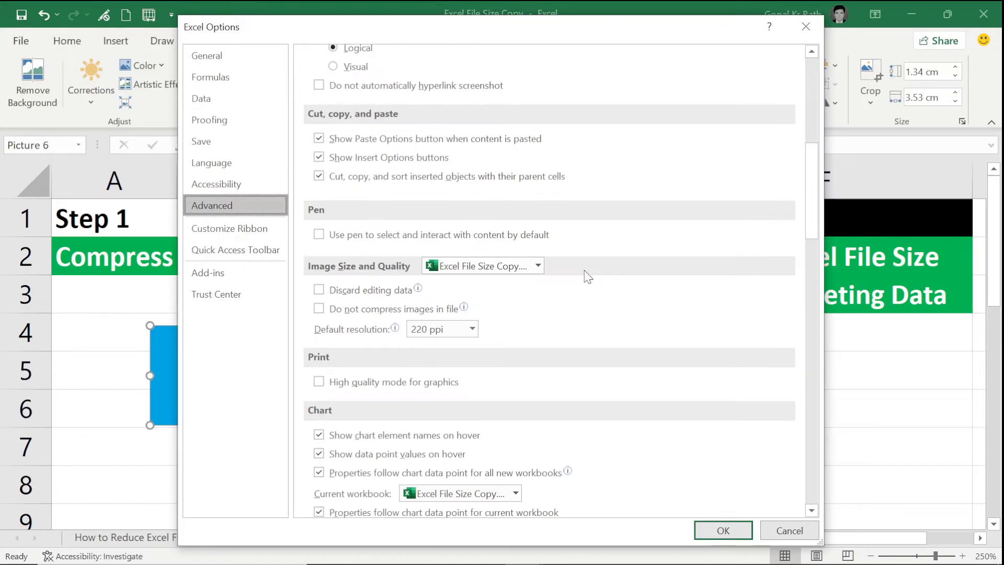
{"action": "mouse_move", "coordinate": [405, 278]}
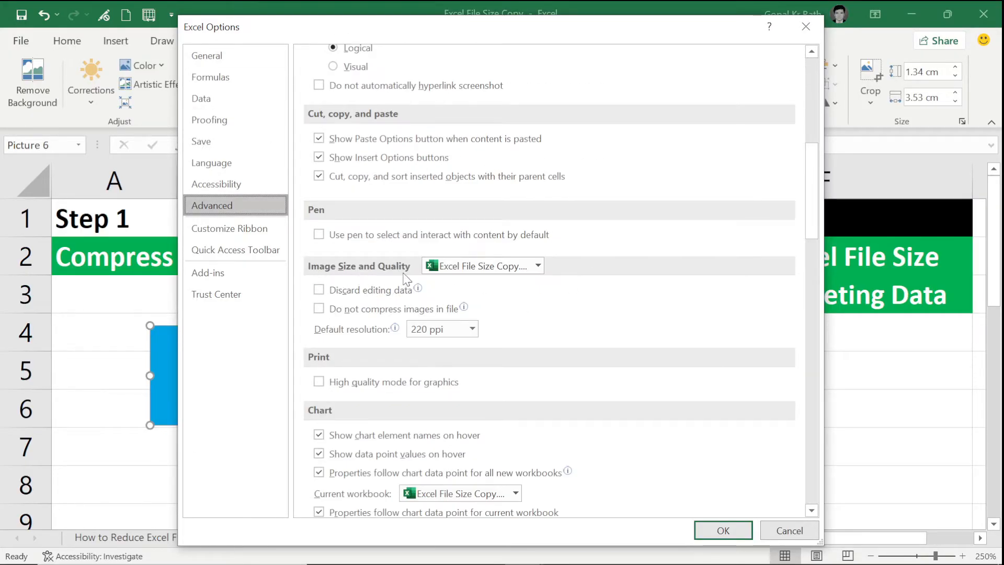
{"action": "mouse_move", "coordinate": [319, 290]}
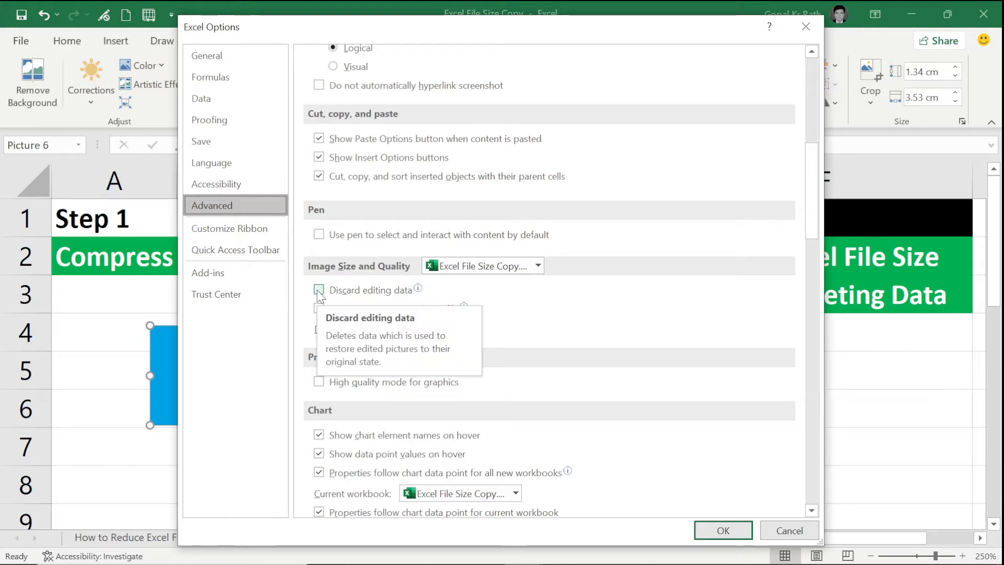
{"action": "left_click", "coordinate": [319, 290]}
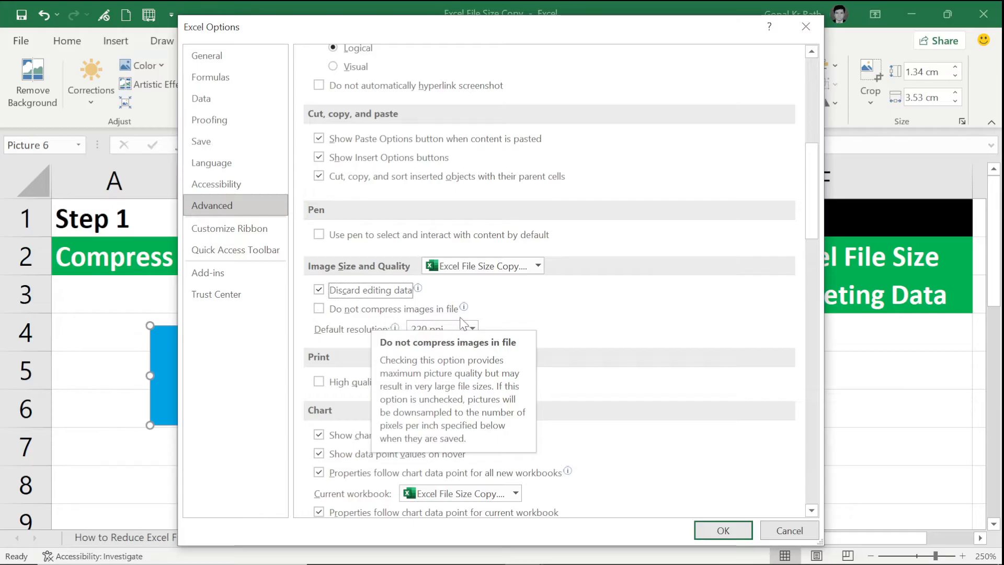
{"action": "left_click", "coordinate": [472, 328]}
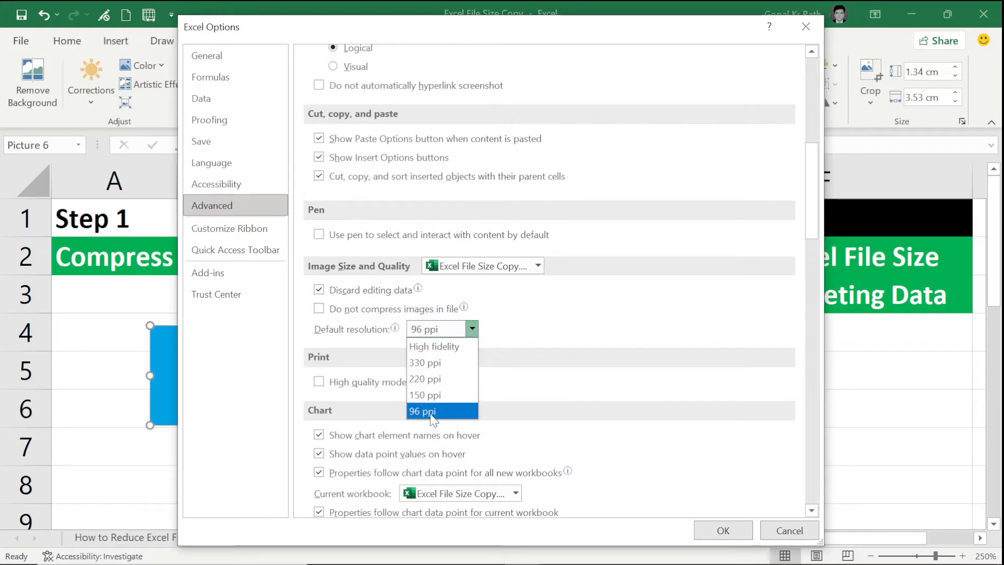
{"action": "left_click", "coordinate": [424, 411]}
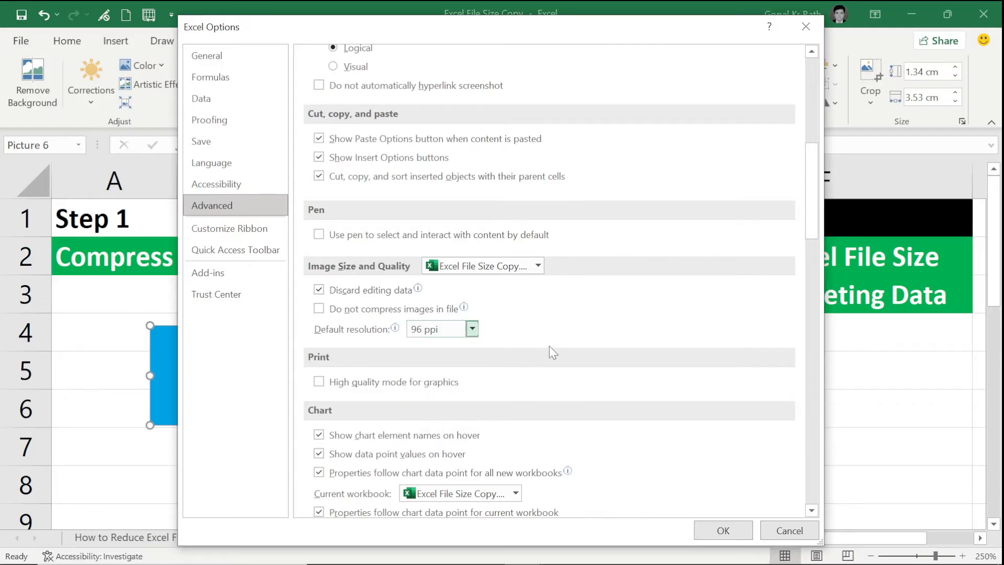
{"action": "mouse_move", "coordinate": [714, 517]}
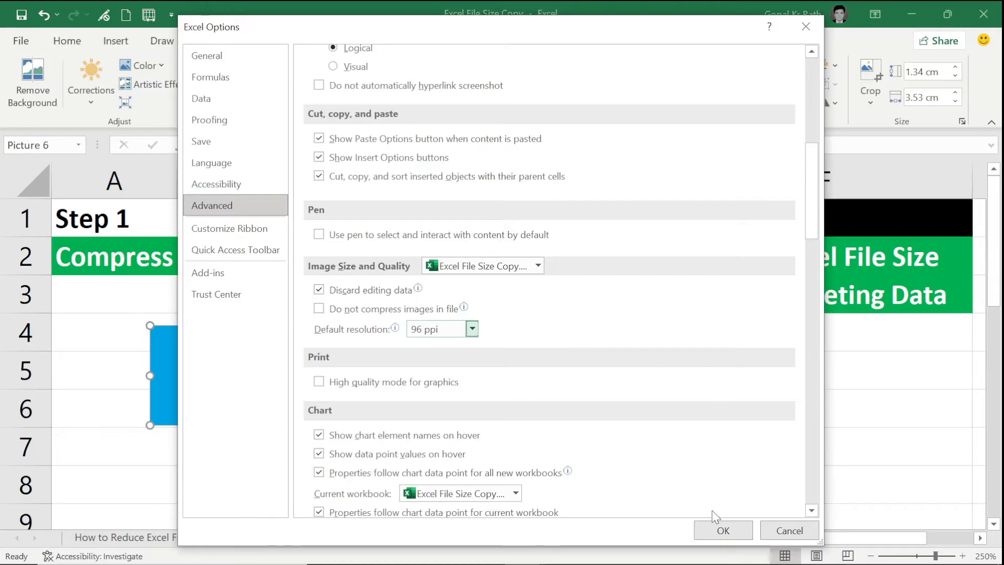
{"action": "left_click", "coordinate": [723, 530]}
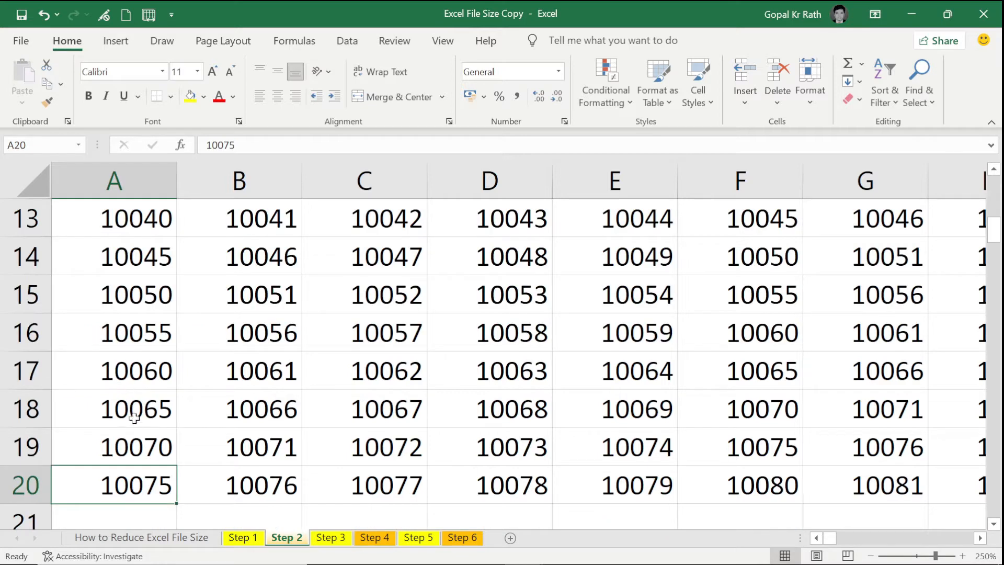
{"action": "mouse_move", "coordinate": [106, 485]}
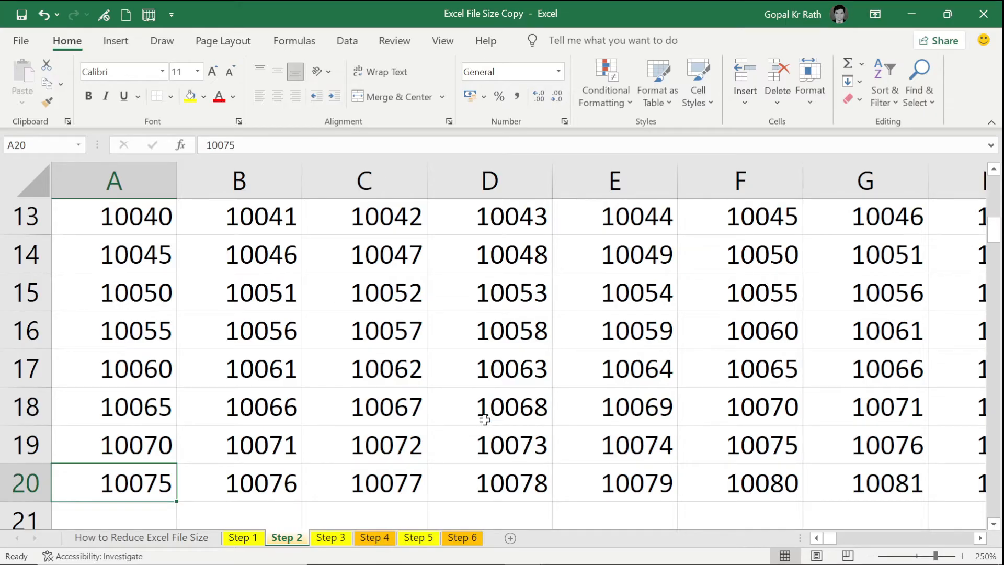
{"action": "mouse_move", "coordinate": [464, 384]}
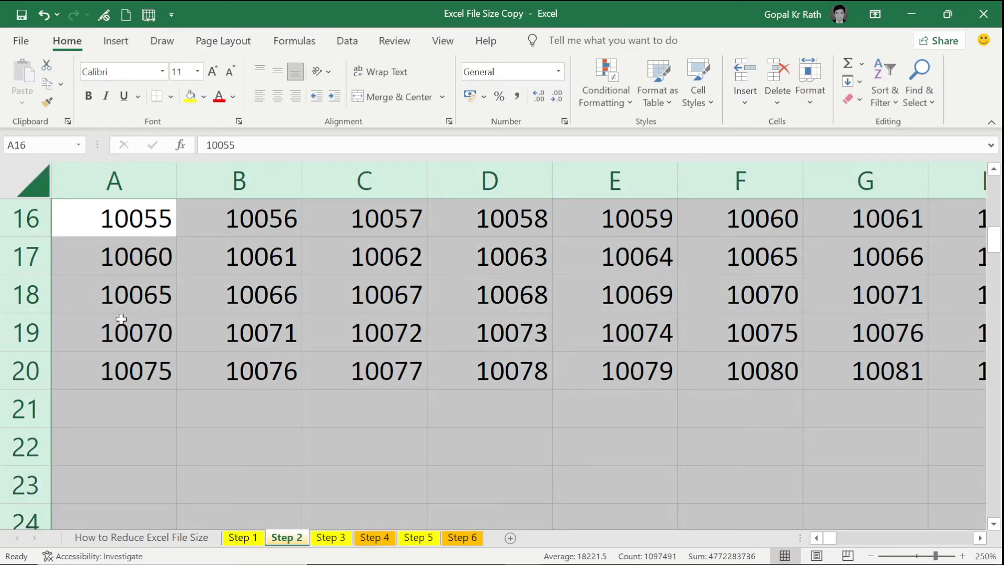
- Select a cell in Step 2's five-digit numbers to trace how far the data extends
{"action": "left_click", "coordinate": [113, 409]}
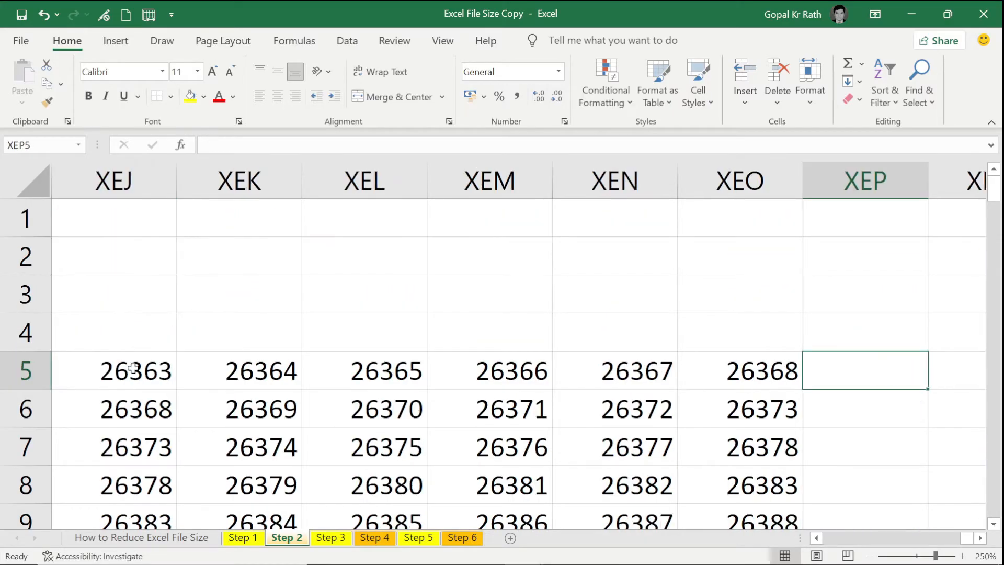
- Select empty column XEP rightward on Step 2, then move on to the Step 3 sheet
{"action": "left_click", "coordinate": [864, 180]}
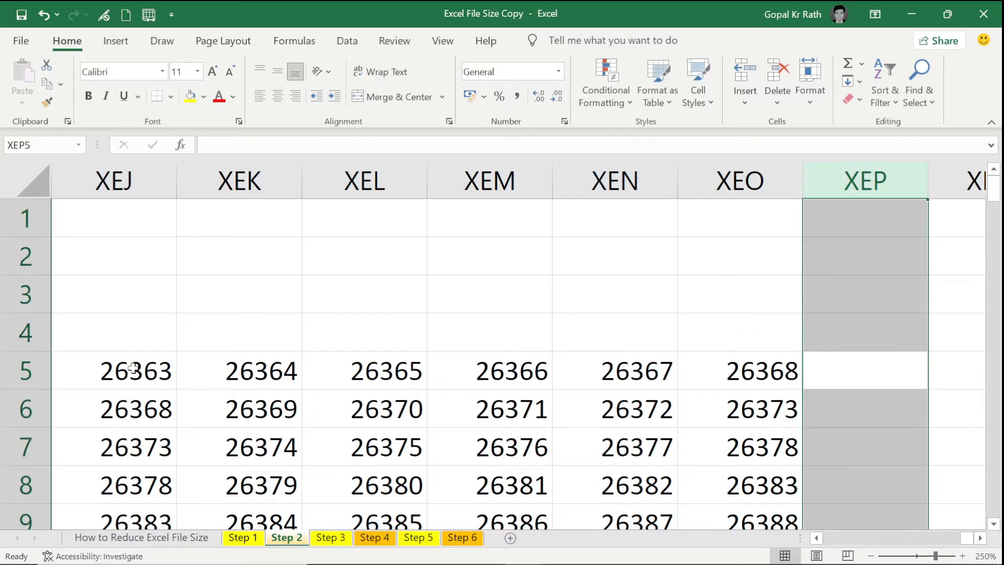
{"action": "scroll", "scroll_direction": "right", "scroll_amount": 3}
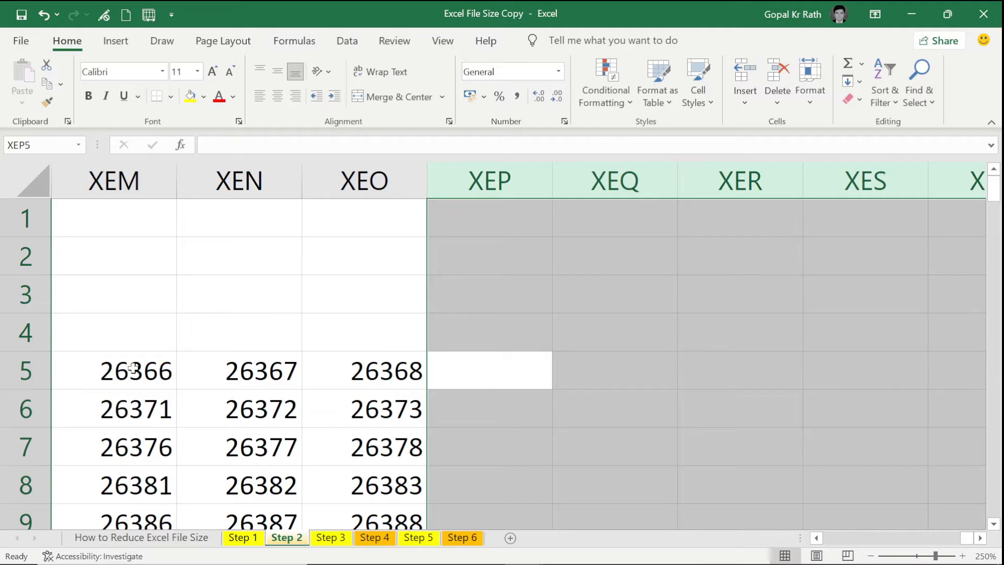
{"action": "left_click", "coordinate": [331, 538]}
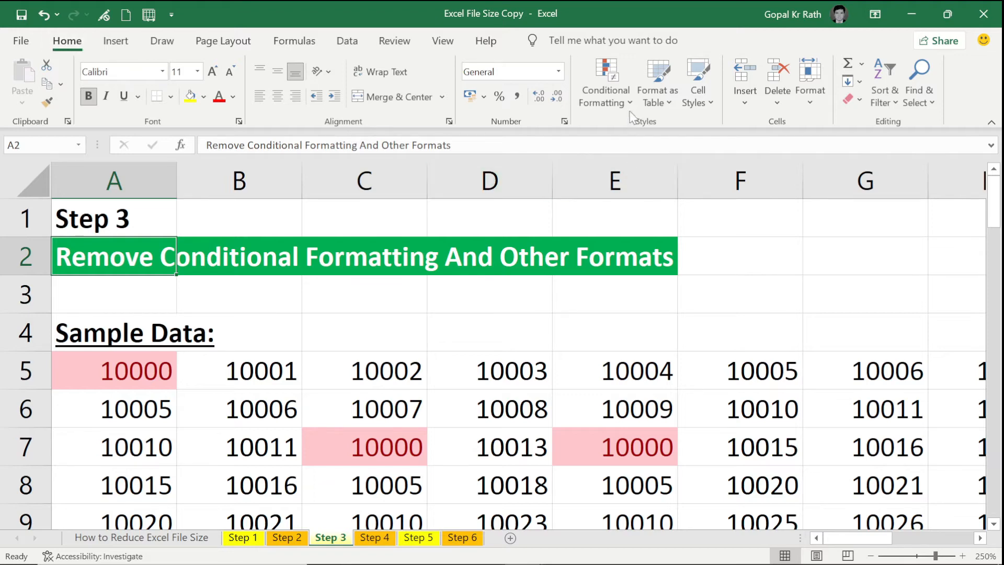
- Clear conditional formatting rules from the entire Step 3 sheet so duplicates lose their highlight
{"action": "left_click", "coordinate": [603, 82]}
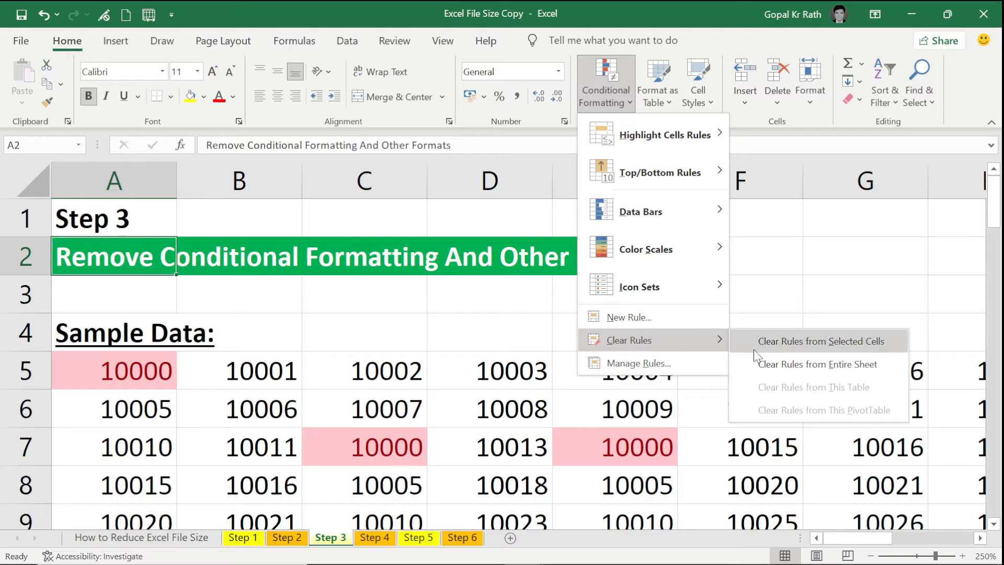
{"action": "mouse_move", "coordinate": [832, 375]}
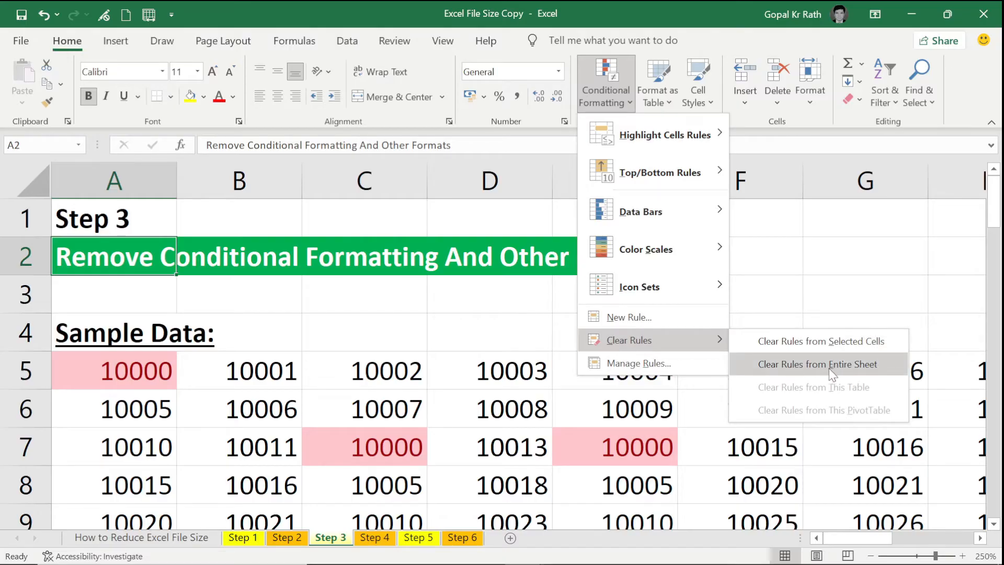
{"action": "mouse_move", "coordinate": [840, 374]}
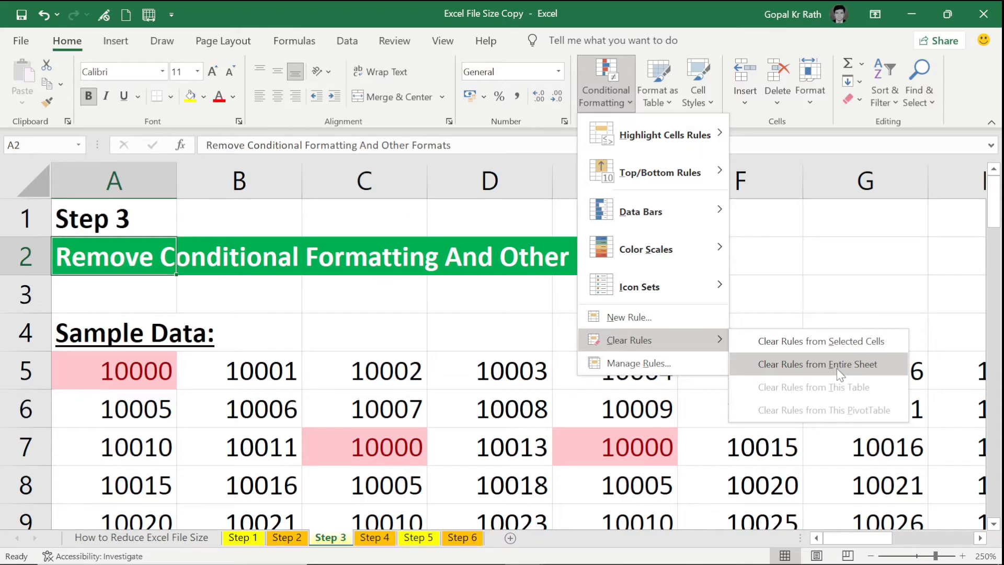
{"action": "left_click", "coordinate": [818, 364]}
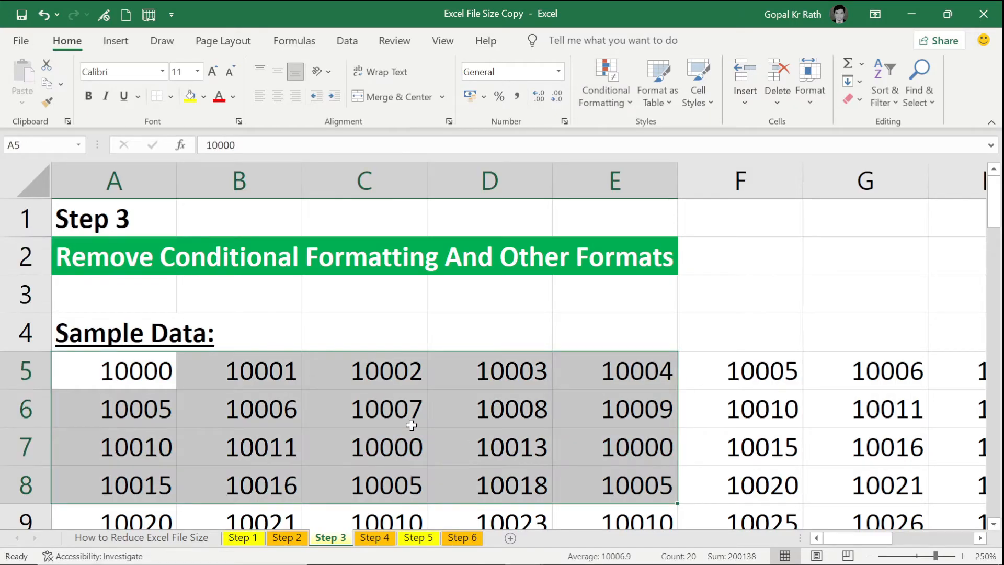
{"action": "left_click", "coordinate": [114, 331]}
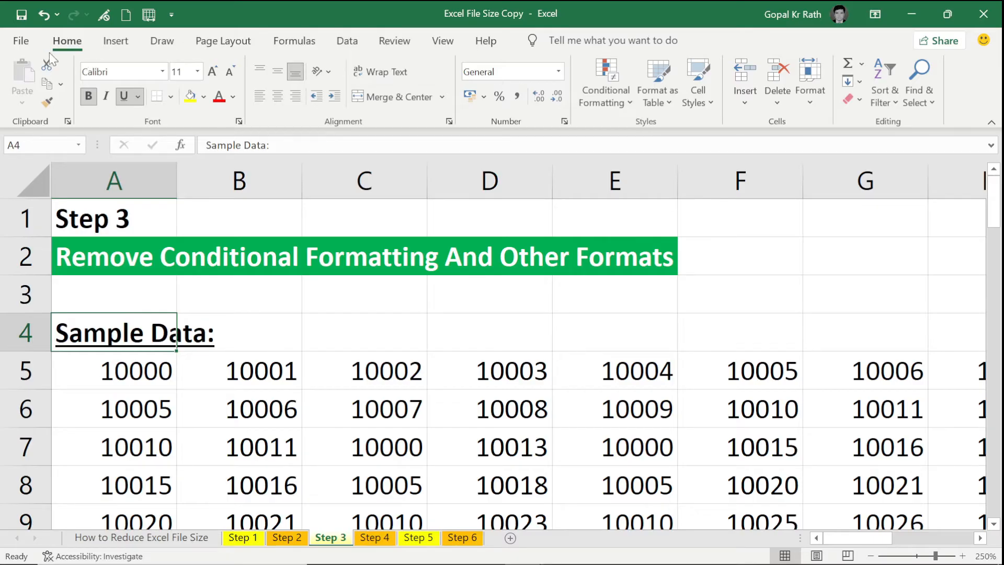
{"action": "mouse_move", "coordinate": [905, 129]}
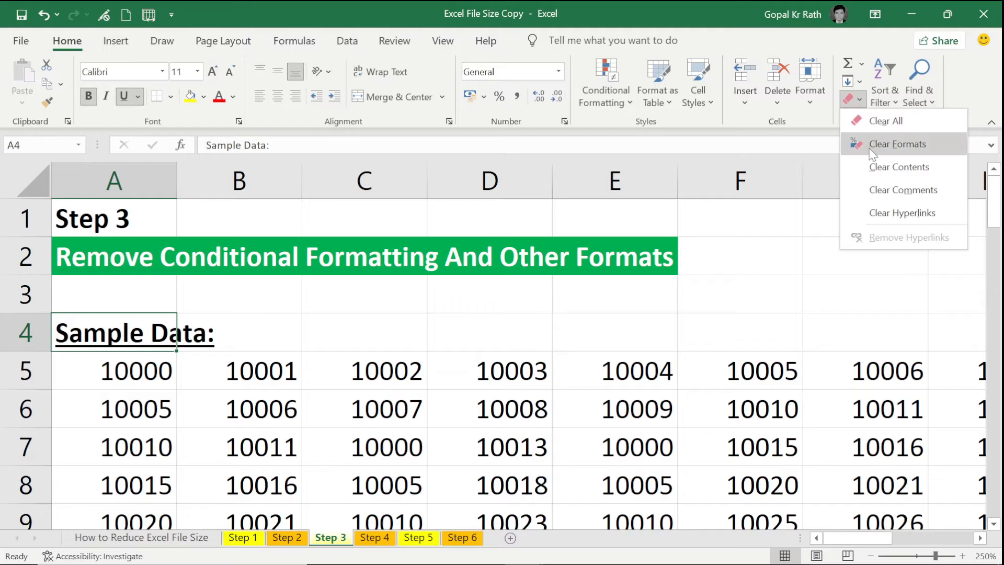
{"action": "mouse_move", "coordinate": [881, 122]}
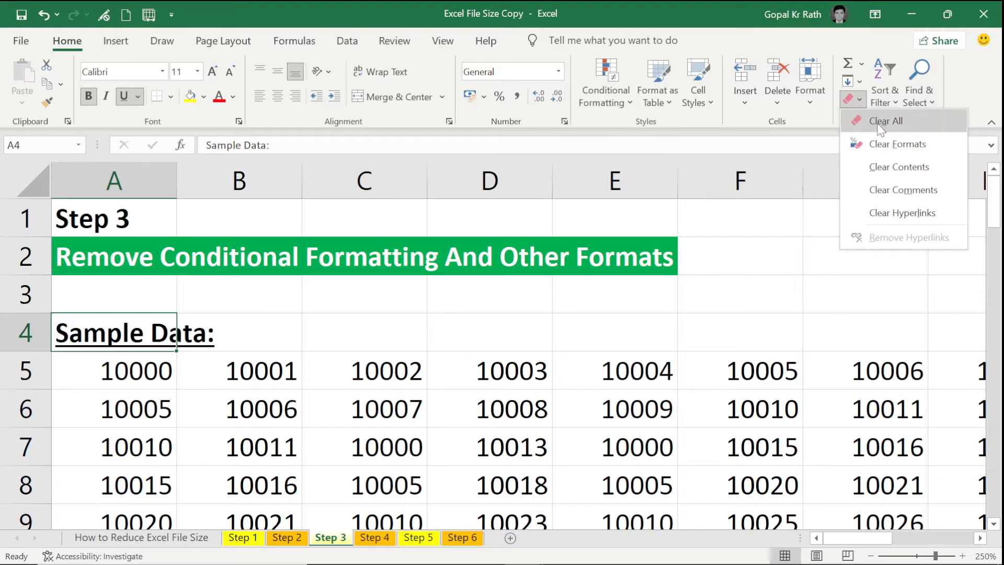
{"action": "mouse_move", "coordinate": [885, 120]}
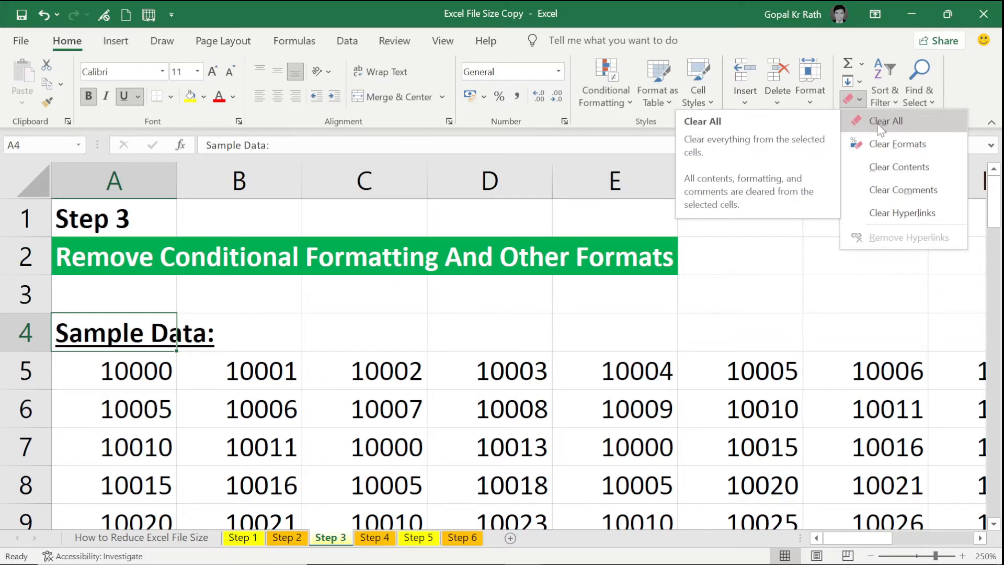
{"action": "mouse_move", "coordinate": [898, 144]}
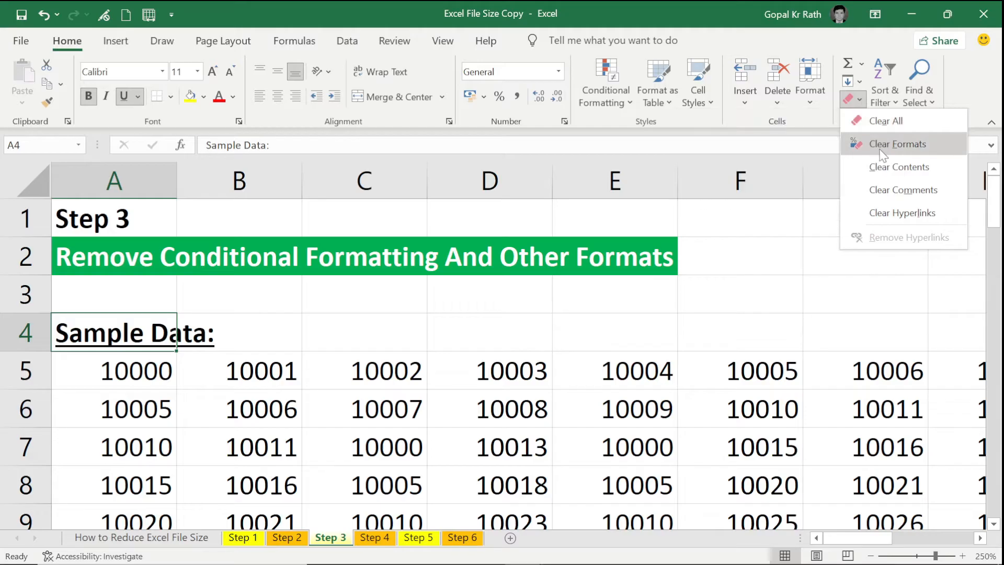
{"action": "mouse_move", "coordinate": [897, 143]}
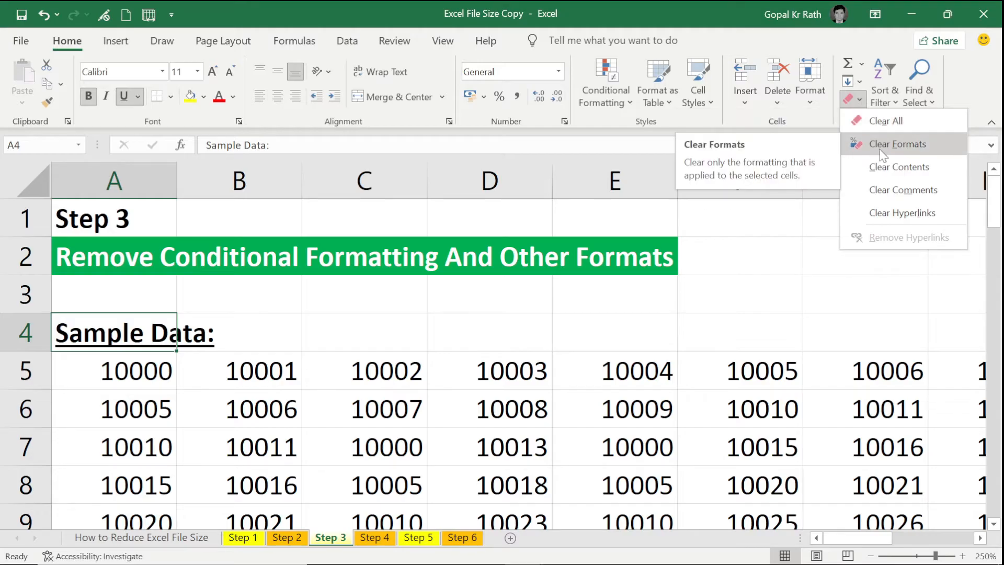
- Select all cells on Step 3 and clear their formats, leaving plain unstyled text
{"action": "left_click", "coordinate": [897, 143]}
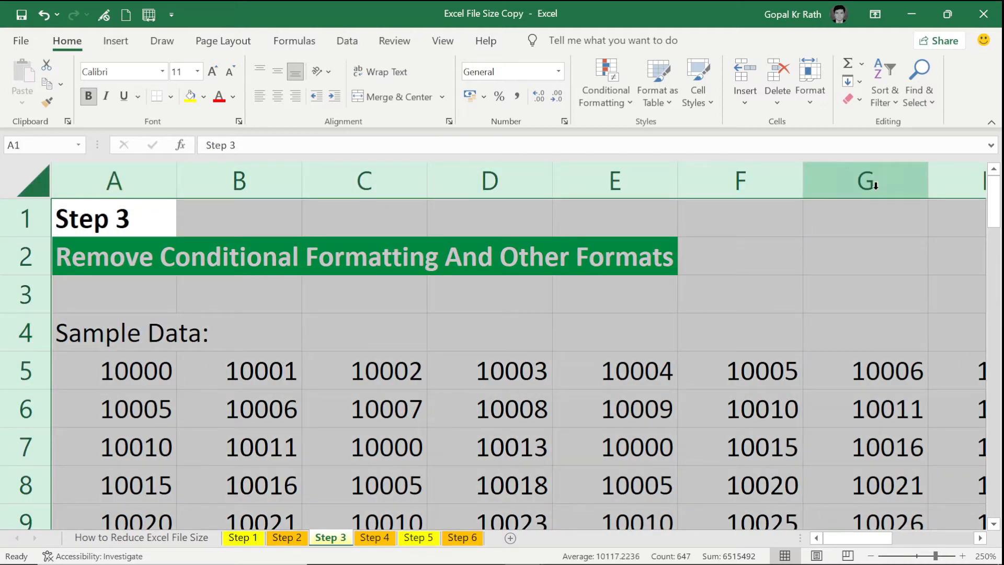
{"action": "left_click", "coordinate": [853, 99]}
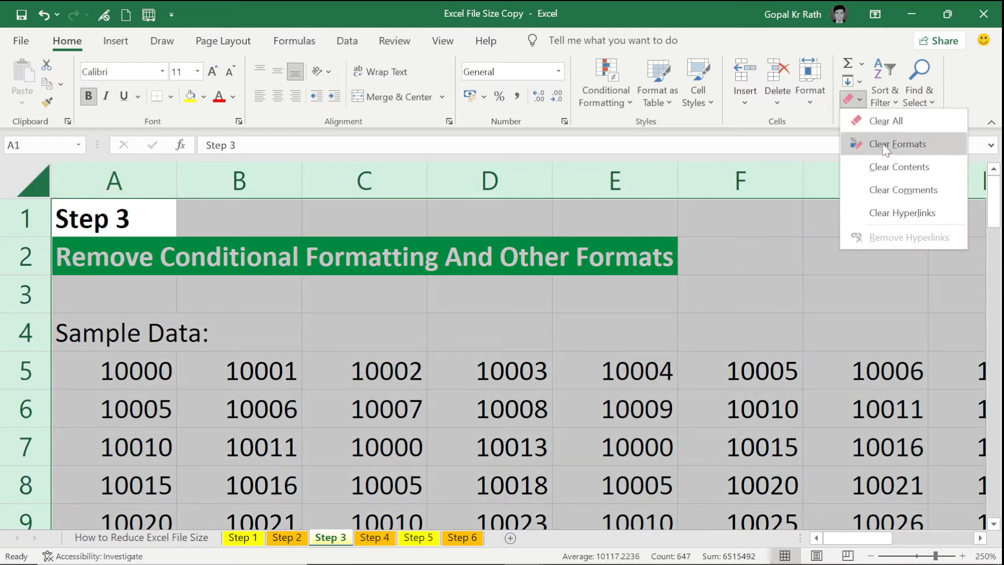
{"action": "left_click", "coordinate": [898, 143]}
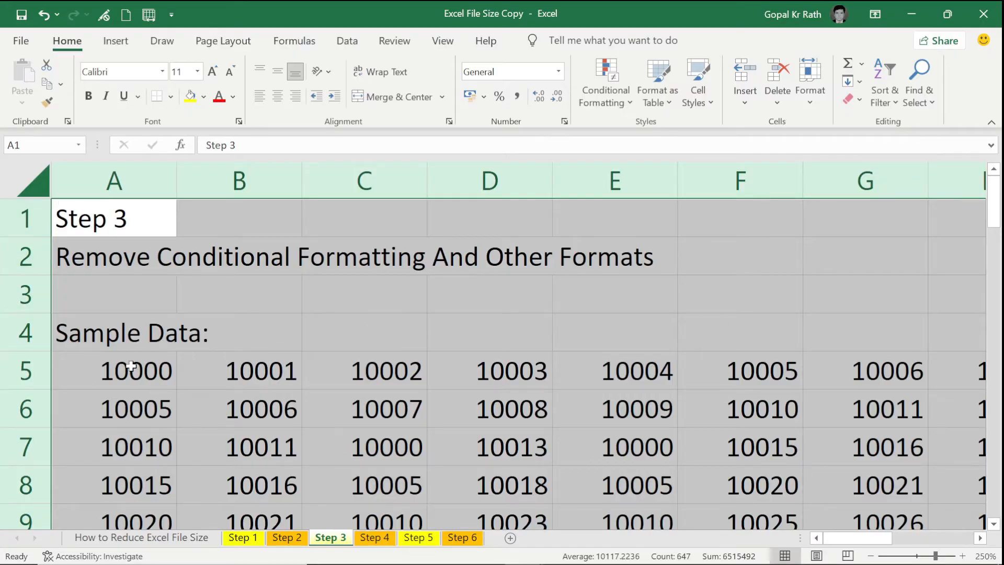
- Paste the Step 4 table back as values only so Profit cells hold plain numbers
{"action": "left_click", "coordinate": [374, 537]}
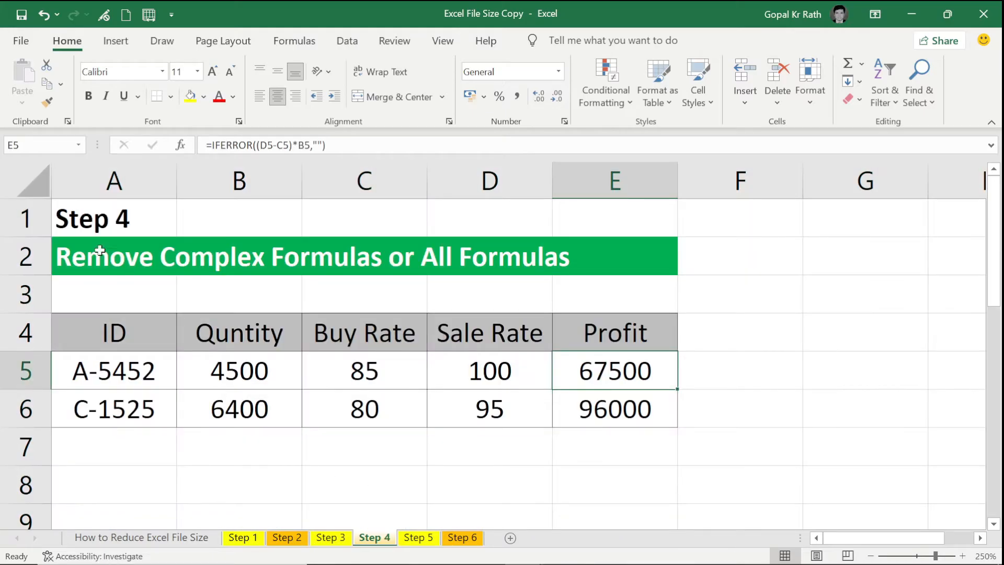
{"action": "left_click", "coordinate": [114, 257]}
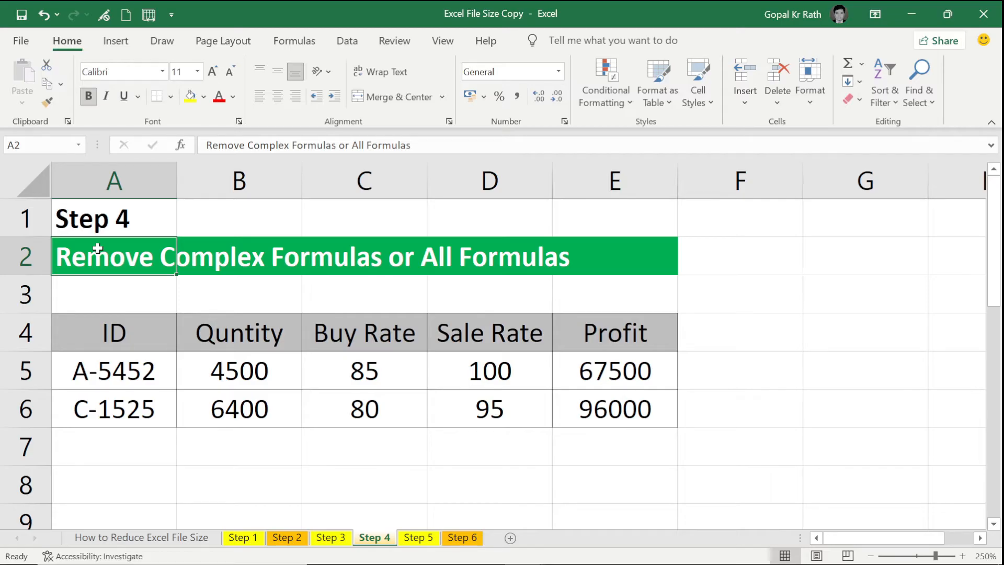
{"action": "left_click", "coordinate": [613, 371]}
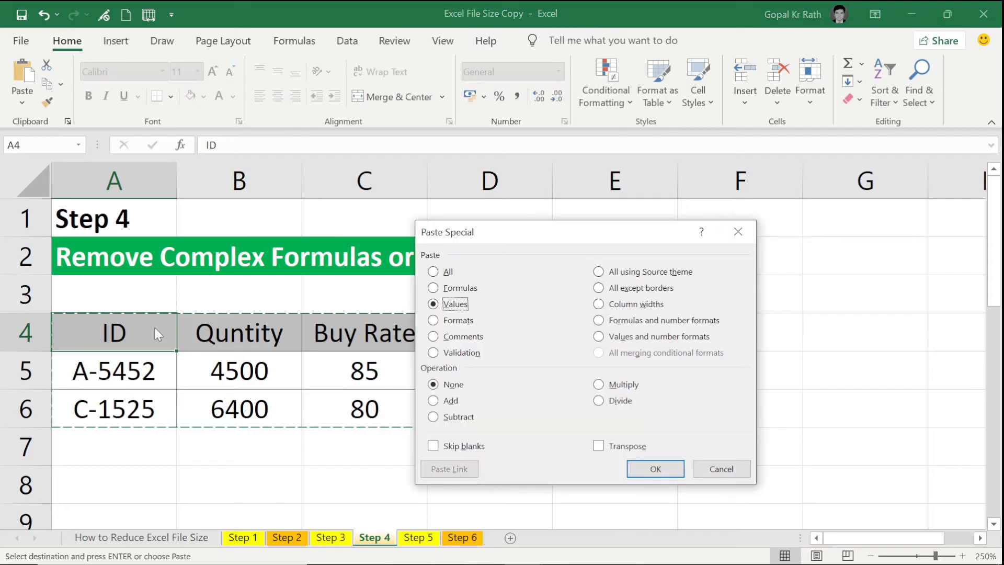
{"action": "left_click", "coordinate": [655, 469]}
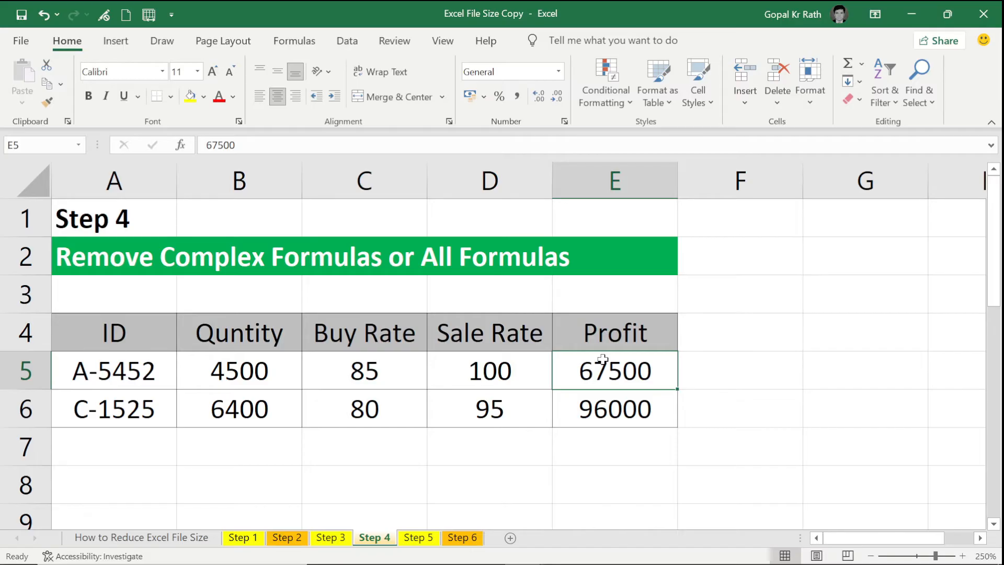
{"action": "left_click", "coordinate": [417, 538]}
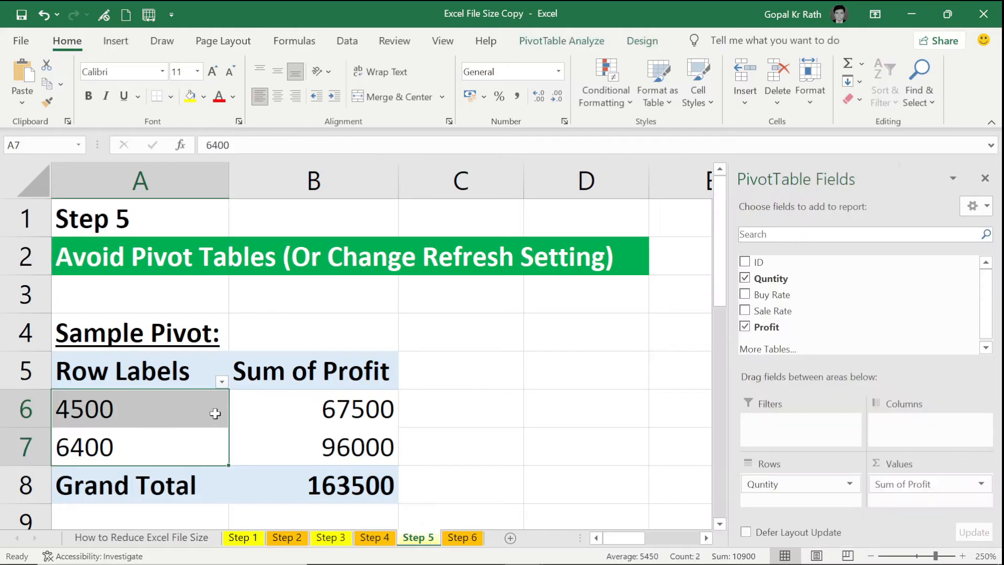
- Select the Step 5 pivot's 4500 row label, show PivotTable Analyze, and pick a Sum of Profit value
{"action": "left_click", "coordinate": [83, 409]}
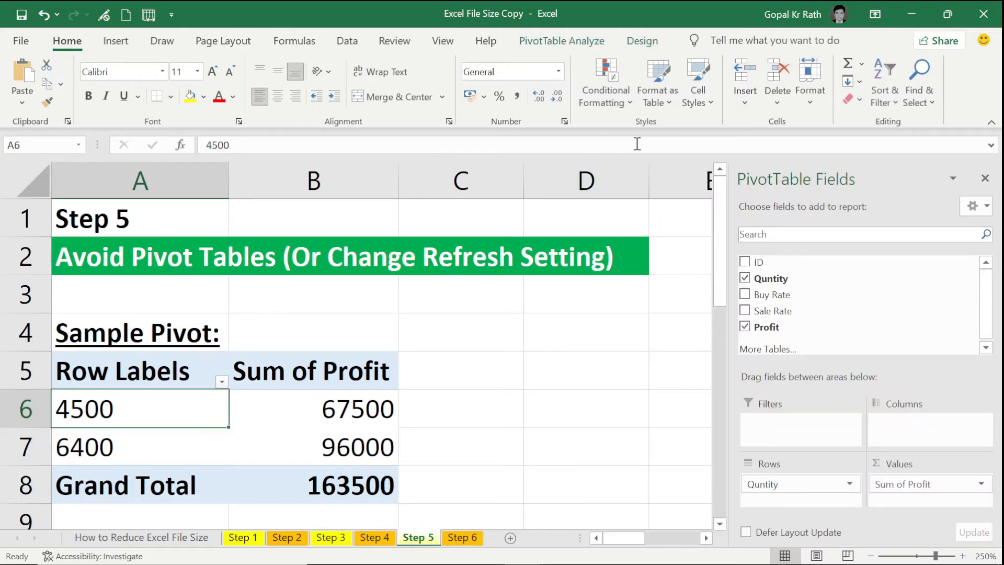
{"action": "left_click", "coordinate": [561, 41]}
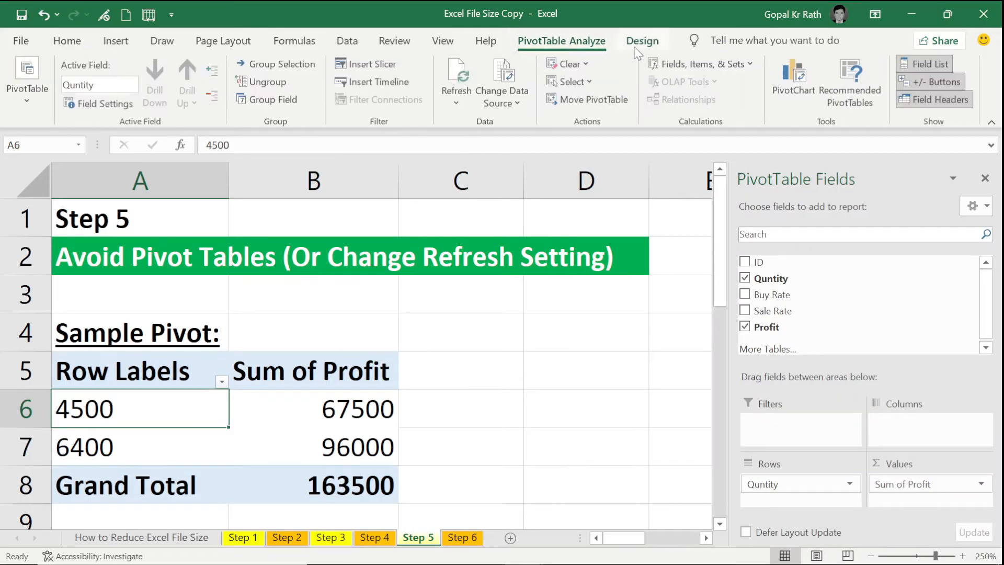
{"action": "left_click", "coordinate": [27, 87]}
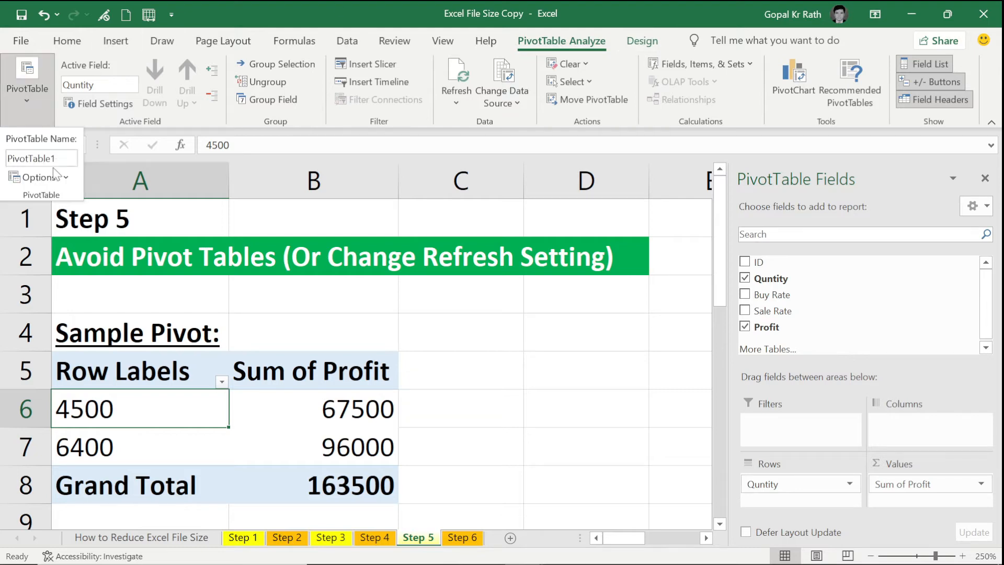
{"action": "left_click", "coordinate": [36, 178]}
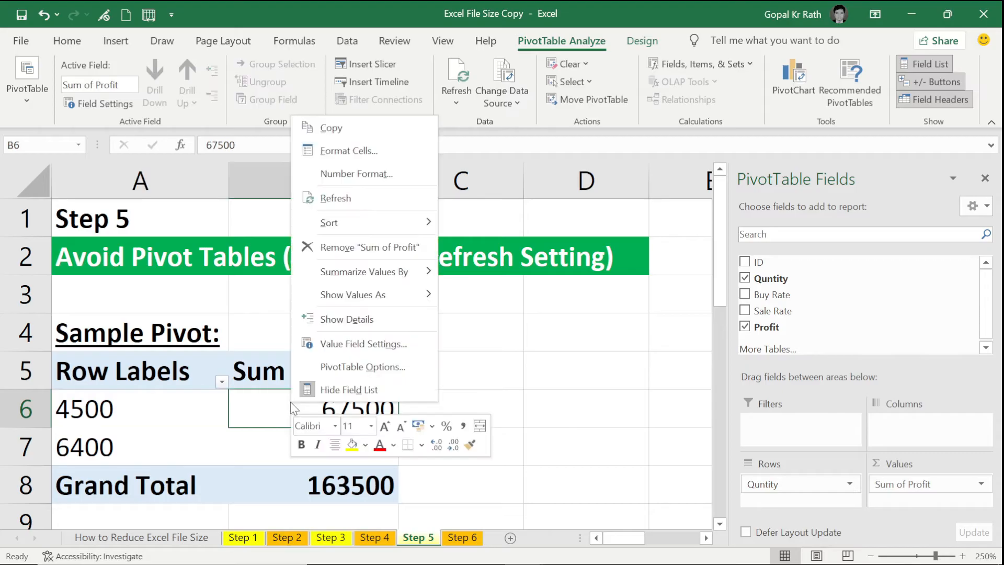
- In PivotTable Options' Data settings, toggle refreshing data when the file opens and confirm
{"action": "left_click", "coordinate": [363, 367]}
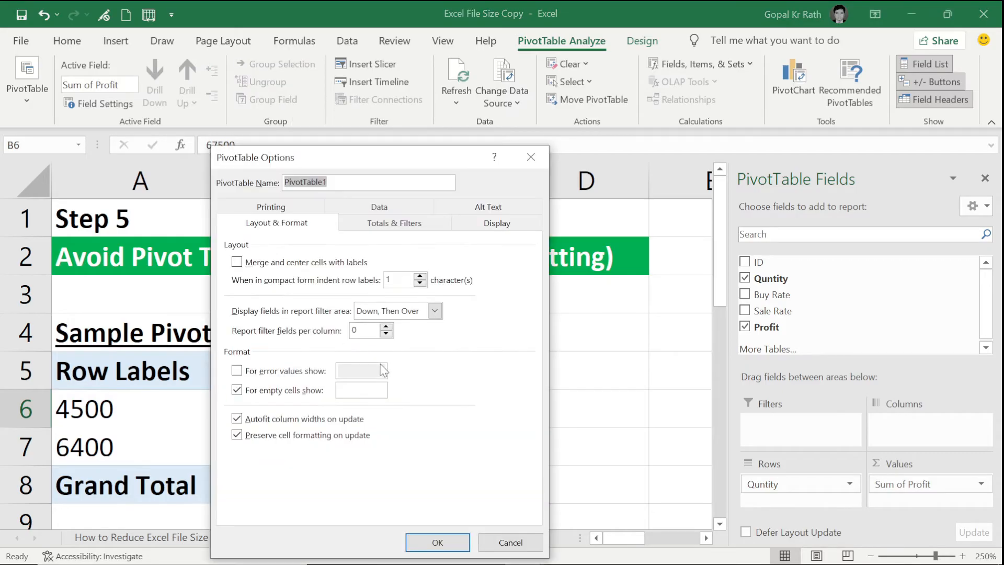
{"action": "left_click", "coordinate": [379, 222]}
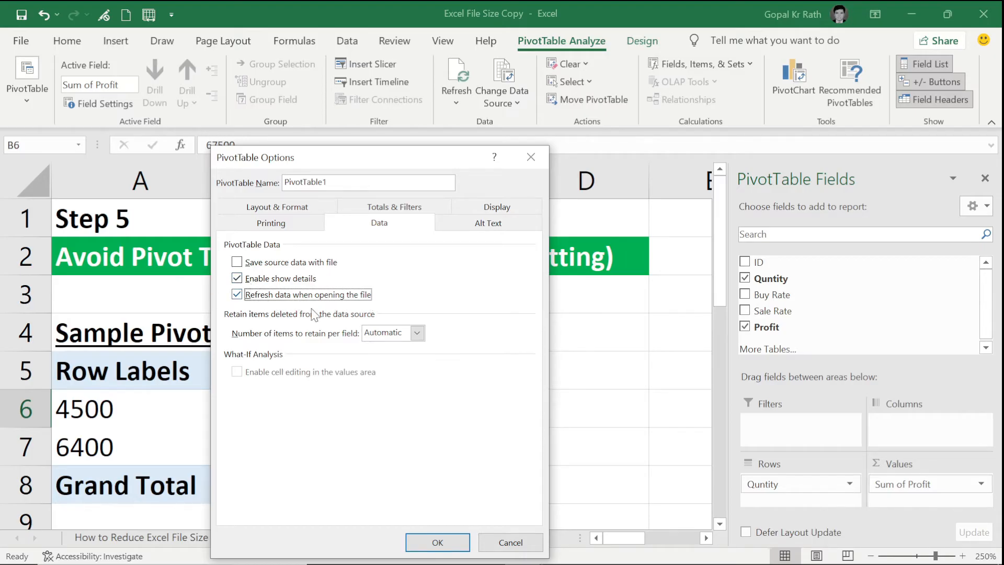
{"action": "left_click", "coordinate": [437, 542]}
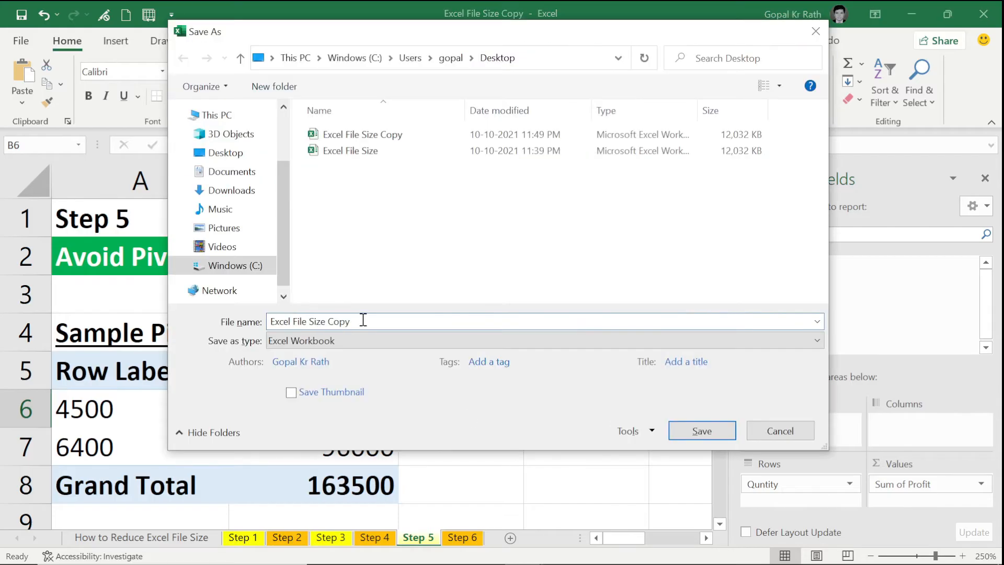
- Name the copy 'Excel File Size Copy after Reducing Size' and save it to the Desktop
{"action": "type", "text": "after Re"}
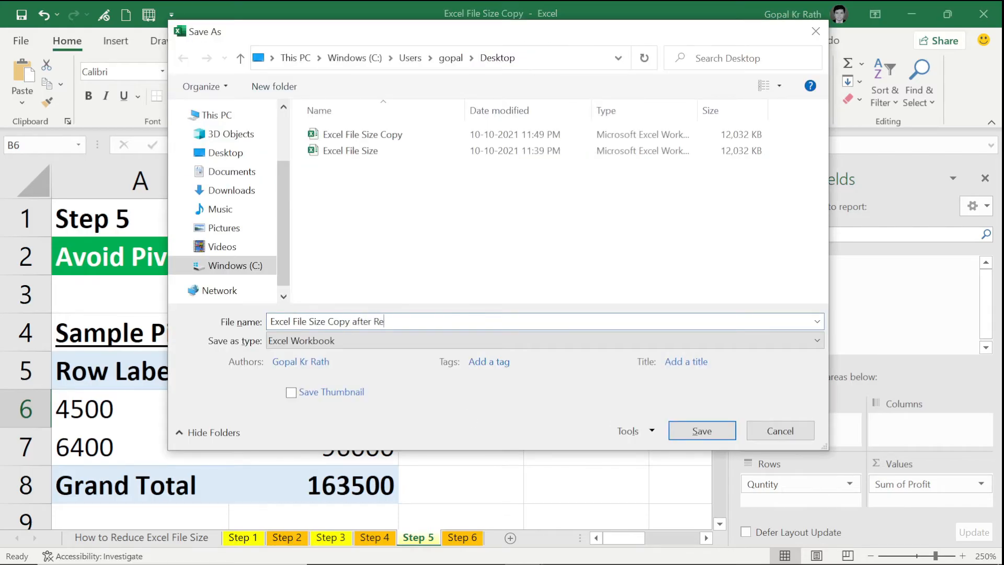
{"action": "left_click", "coordinate": [702, 430]}
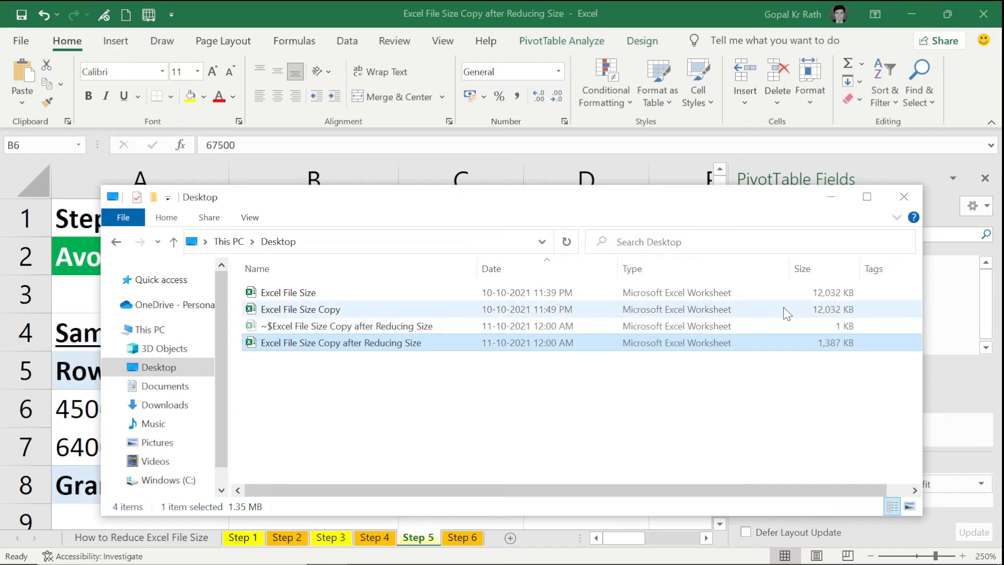
{"action": "left_click", "coordinate": [301, 309]}
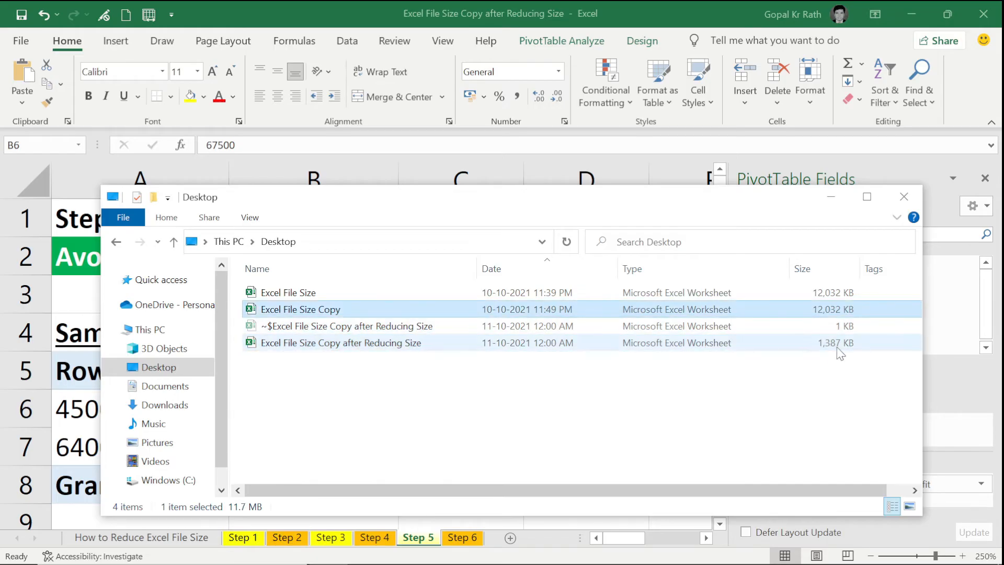
{"action": "left_click", "coordinate": [340, 343]}
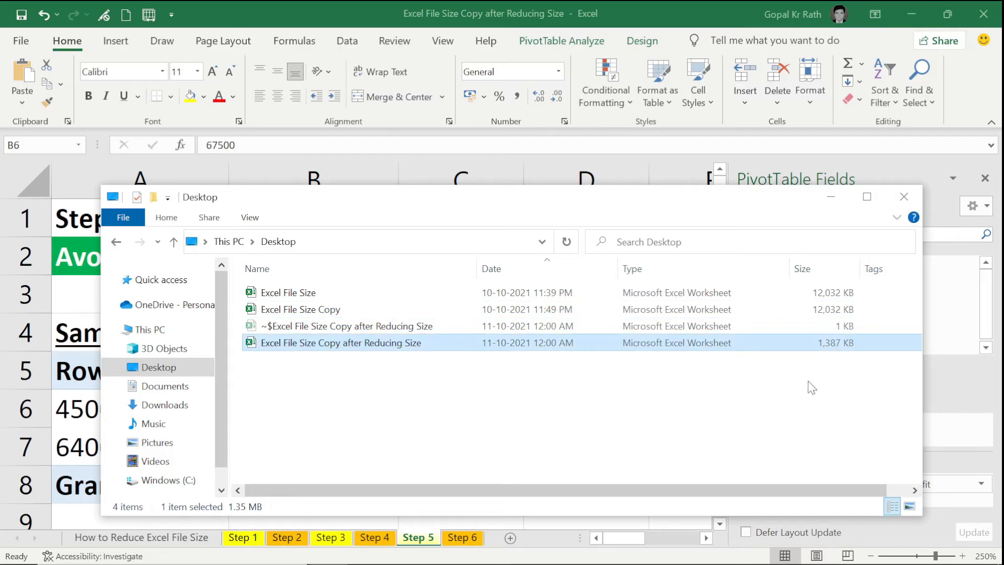
{"action": "left_click", "coordinate": [904, 197]}
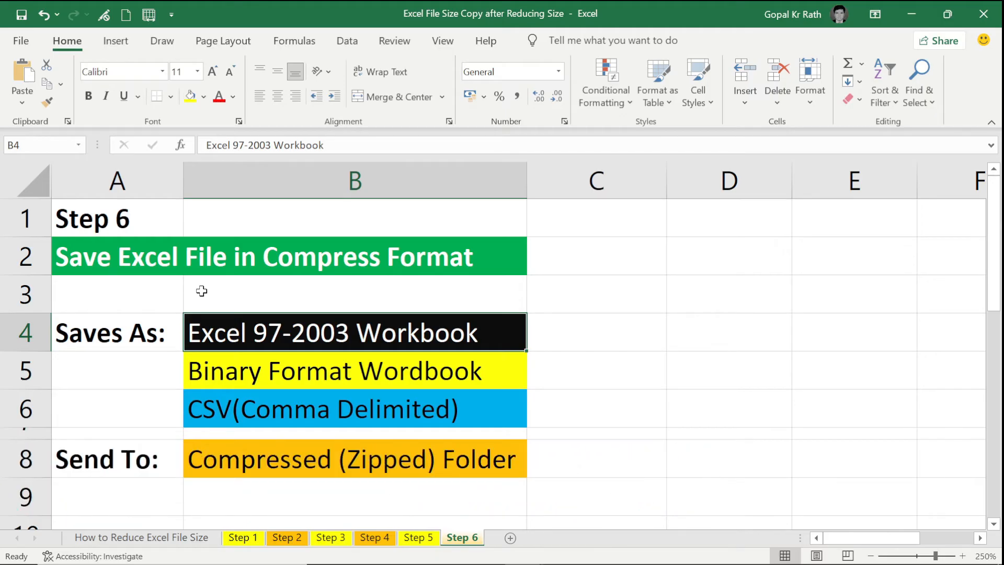
{"action": "mouse_move", "coordinate": [293, 347]}
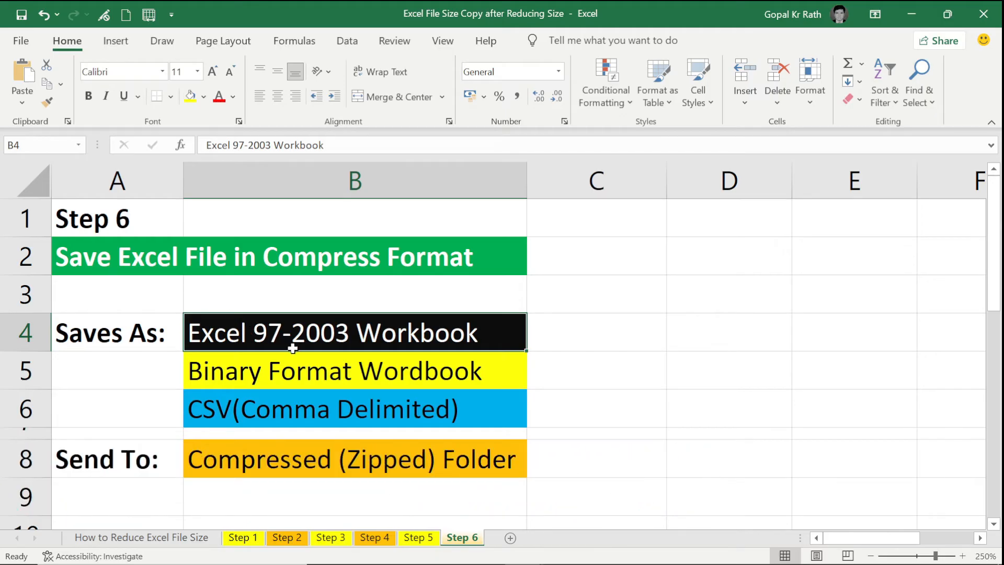
- Point out the CSV (Comma Delimited) and Compressed (Zipped) Folder options on Step 6
{"action": "left_click", "coordinate": [338, 370]}
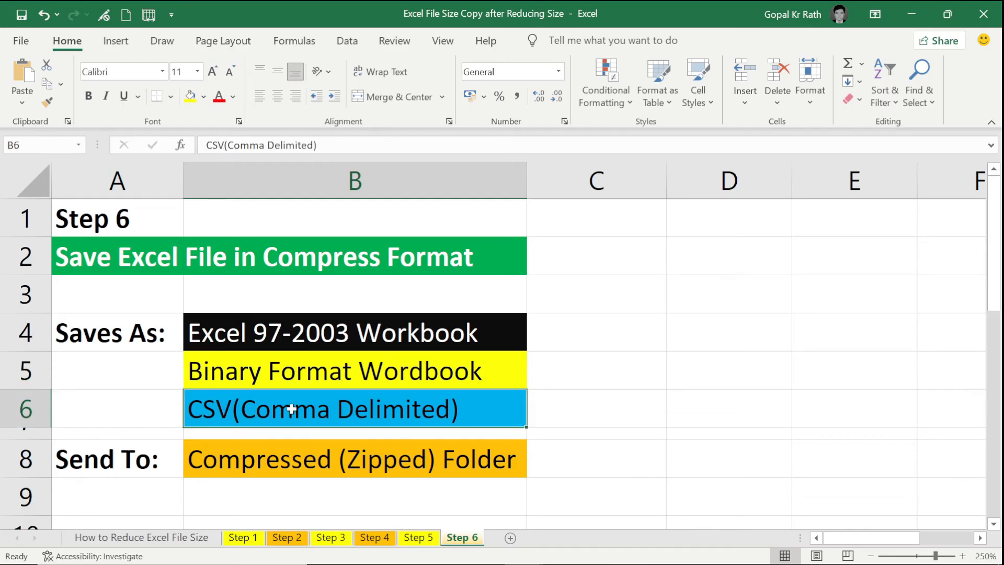
{"action": "left_click", "coordinate": [354, 459]}
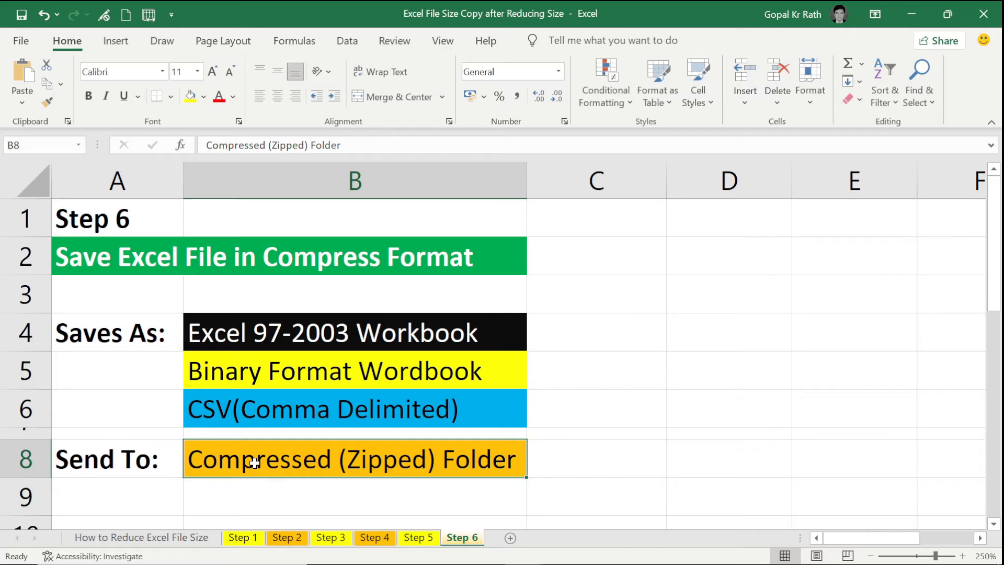
{"action": "mouse_move", "coordinate": [232, 327]}
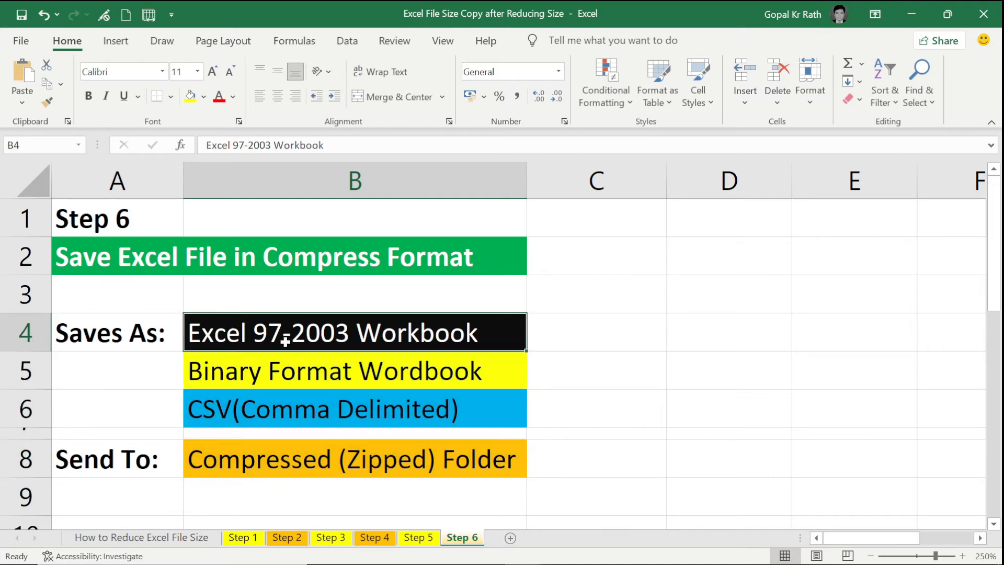
{"action": "mouse_move", "coordinate": [322, 359]}
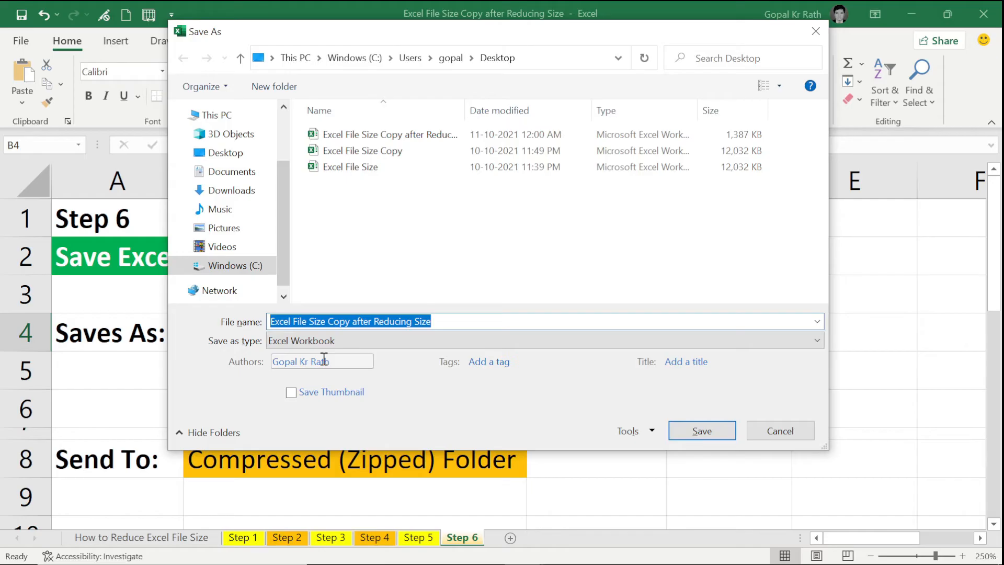
- Choose Excel 97-2003 Workbook, append ' - Excel 97-2003' to the name and save
{"action": "left_click", "coordinate": [817, 340]}
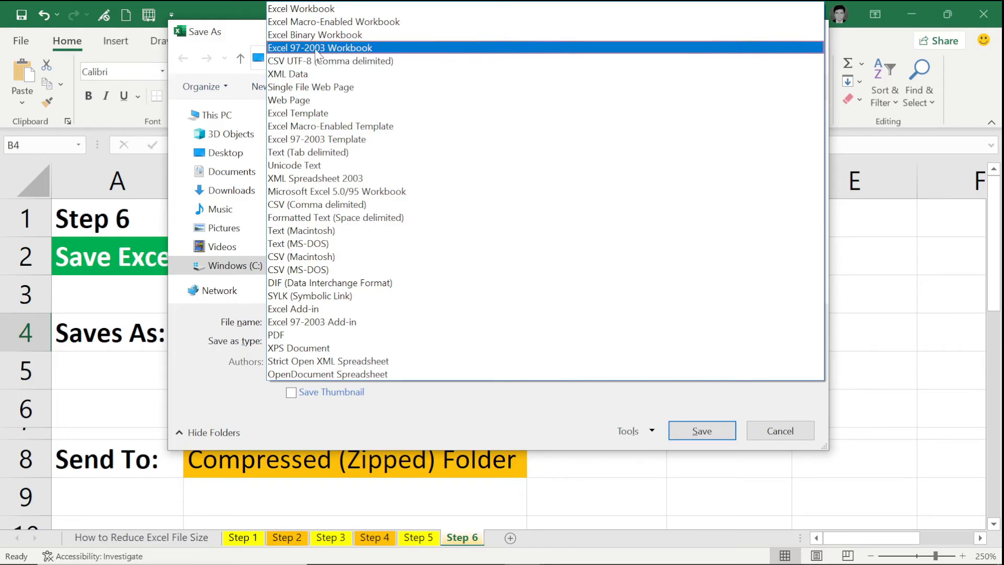
{"action": "left_click", "coordinate": [320, 47]}
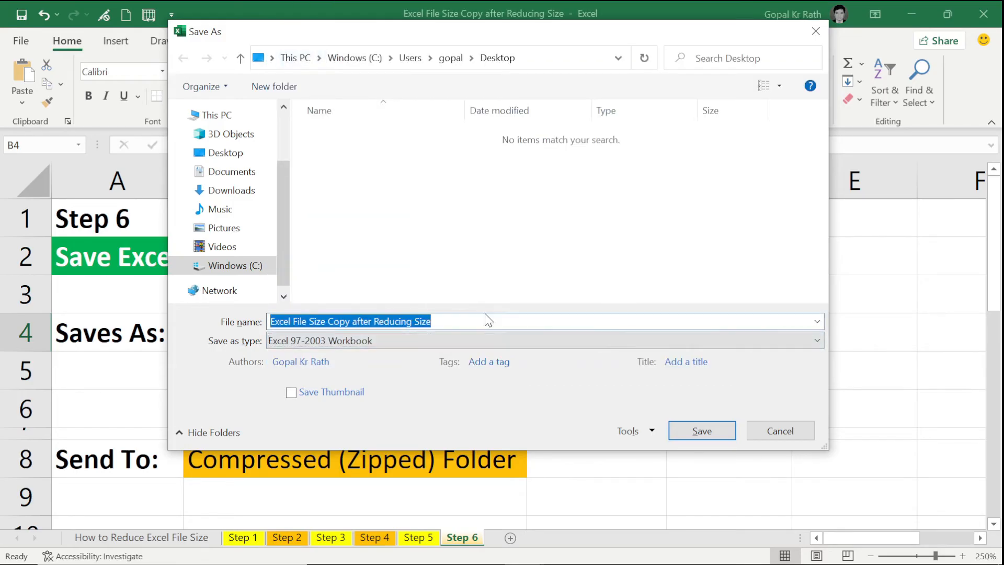
{"action": "type", "text": "-"}
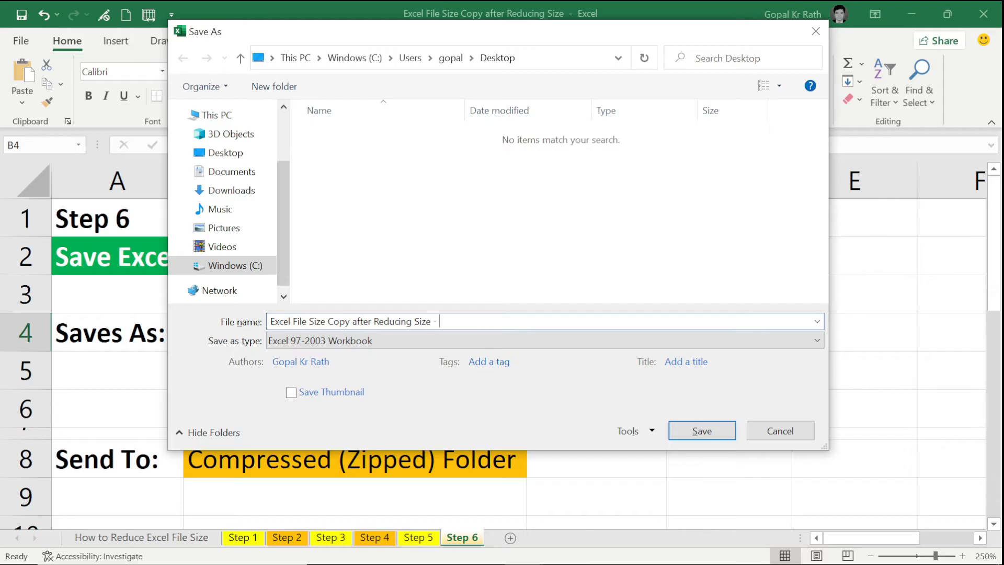
{"action": "type", "text": "Excel 97-"}
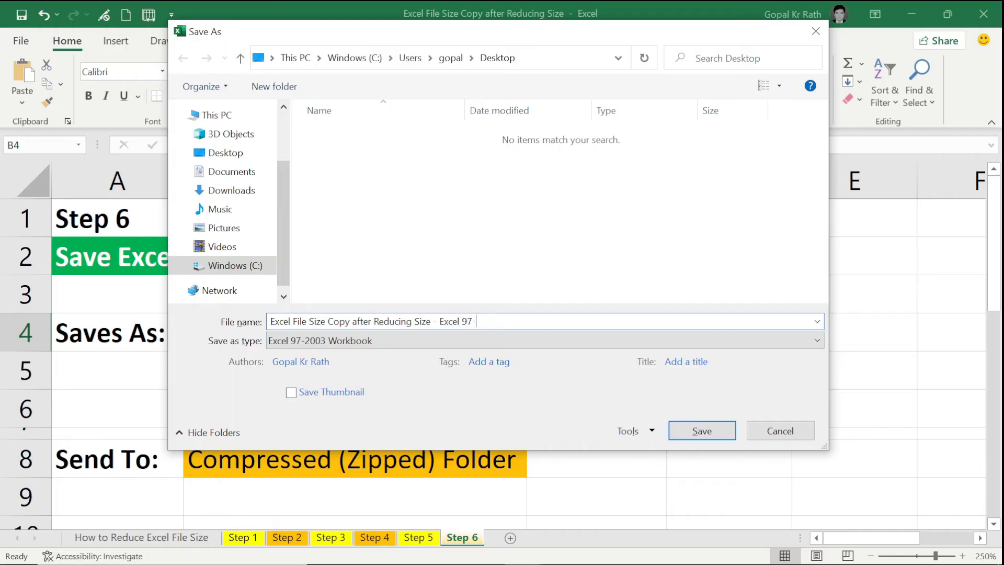
{"action": "type", "text": "2003"}
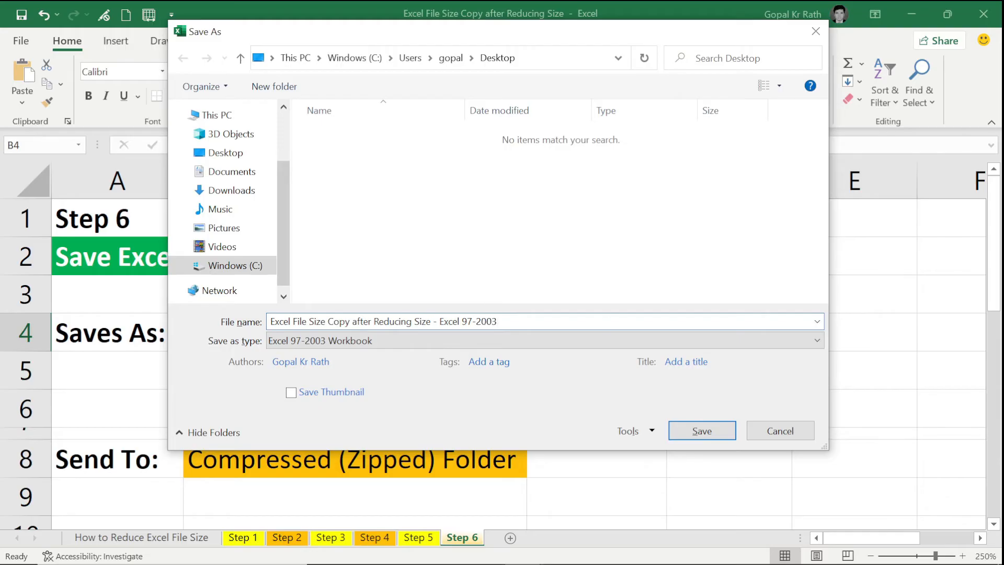
{"action": "left_click", "coordinate": [701, 430]}
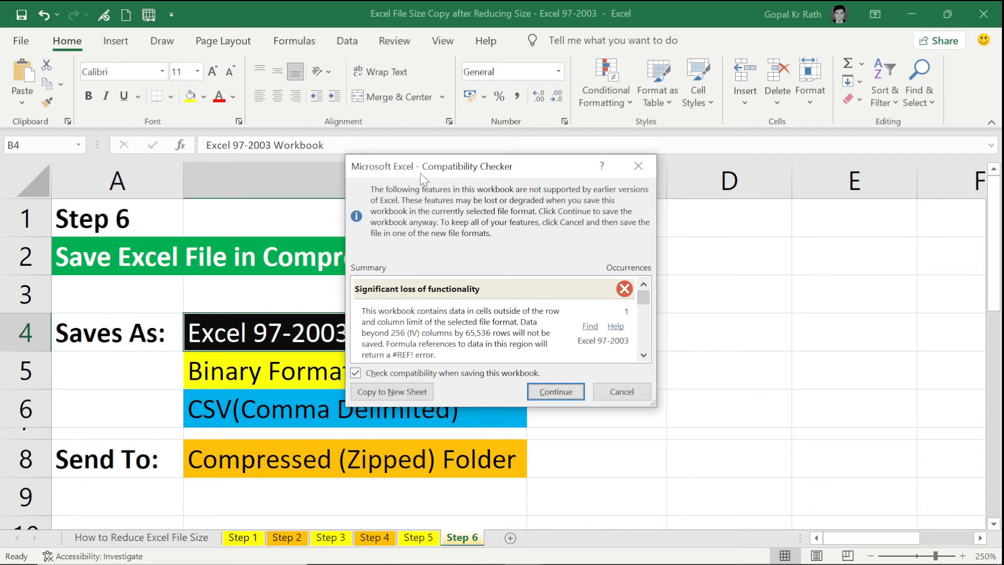
{"action": "mouse_move", "coordinate": [488, 181]}
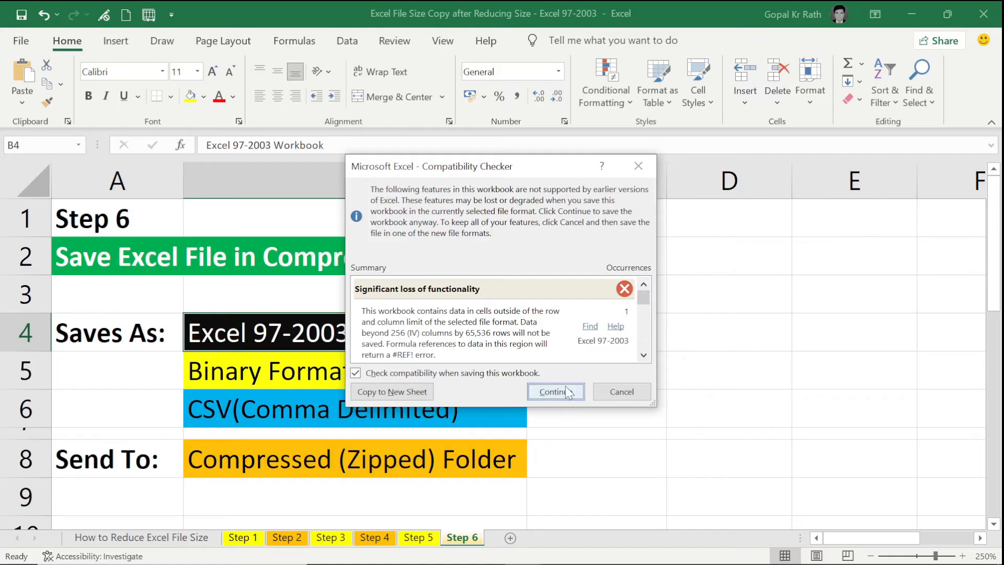
- Continue past the Compatibility Checker warning to finish saving the 97-2003 copy
{"action": "left_click", "coordinate": [554, 391]}
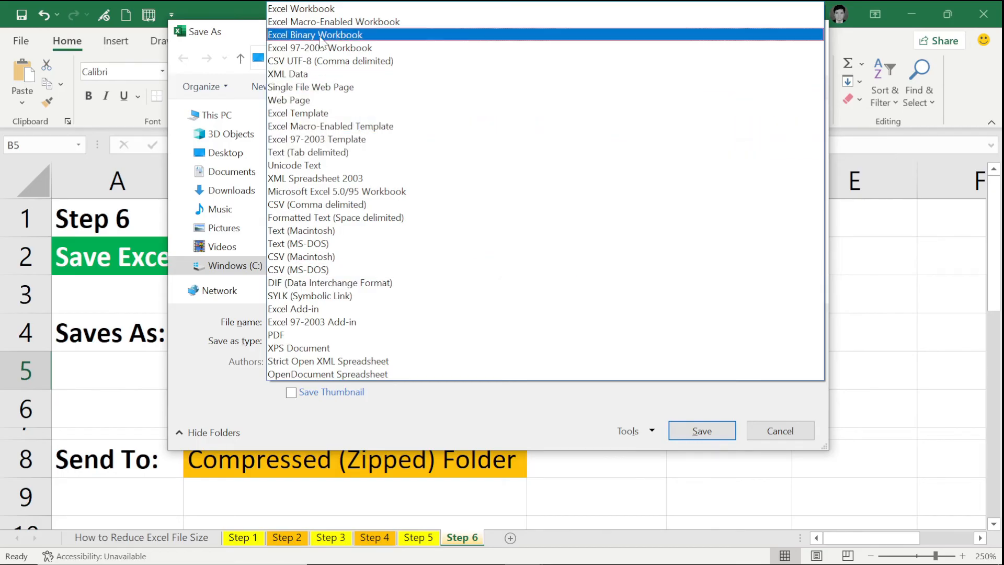
- Choose Excel Binary Workbook, rename the suffix to 'Binary' and save the copy
{"action": "left_click", "coordinate": [315, 35]}
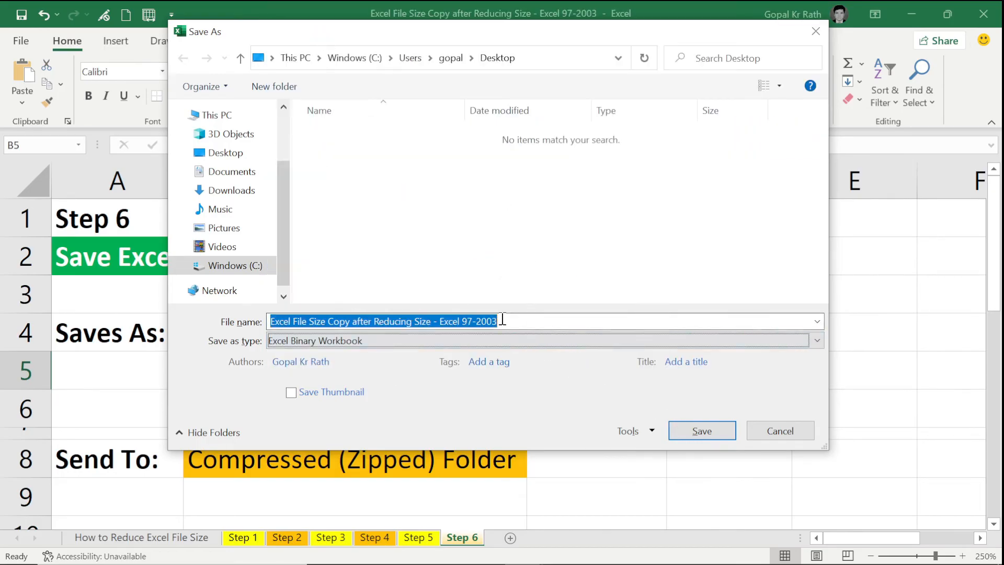
{"action": "double_click", "coordinate": [467, 321]}
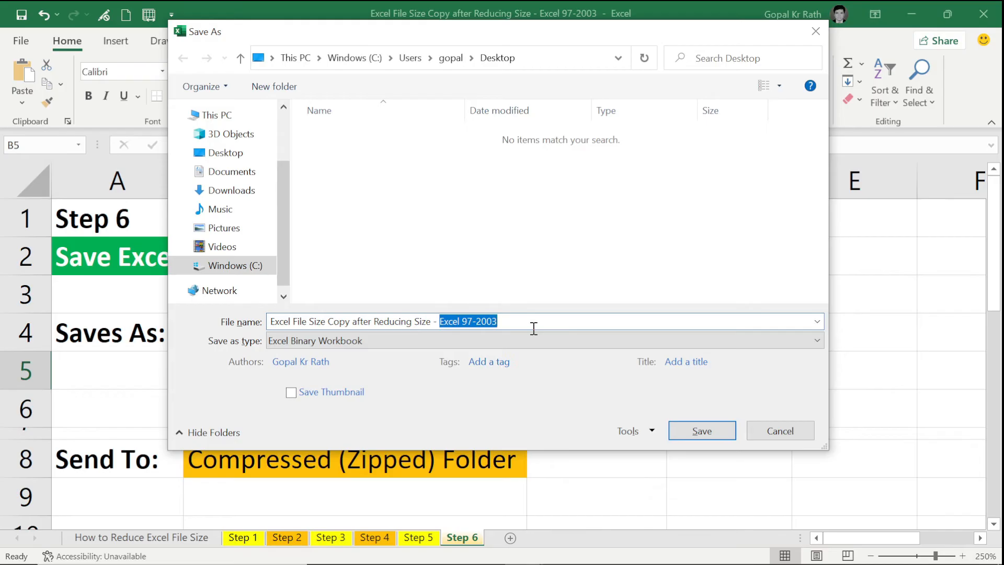
{"action": "type", "text": "Binar"}
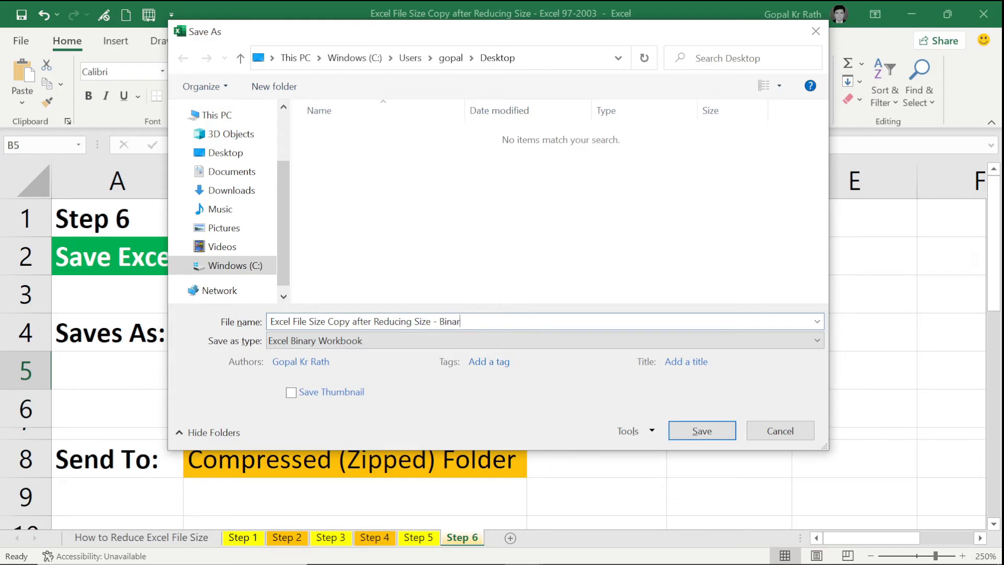
{"action": "left_click", "coordinate": [701, 430]}
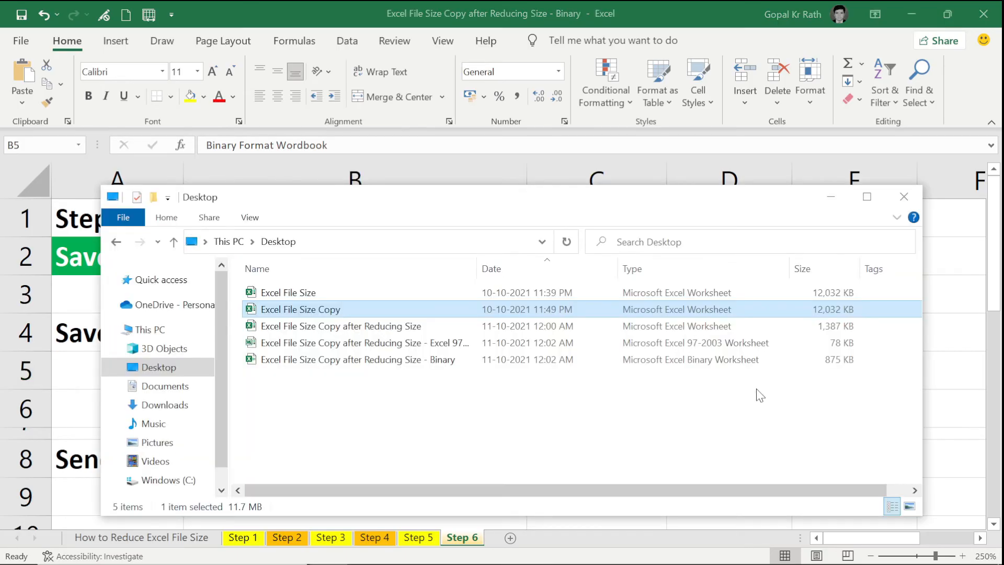
{"action": "mouse_move", "coordinate": [847, 318]}
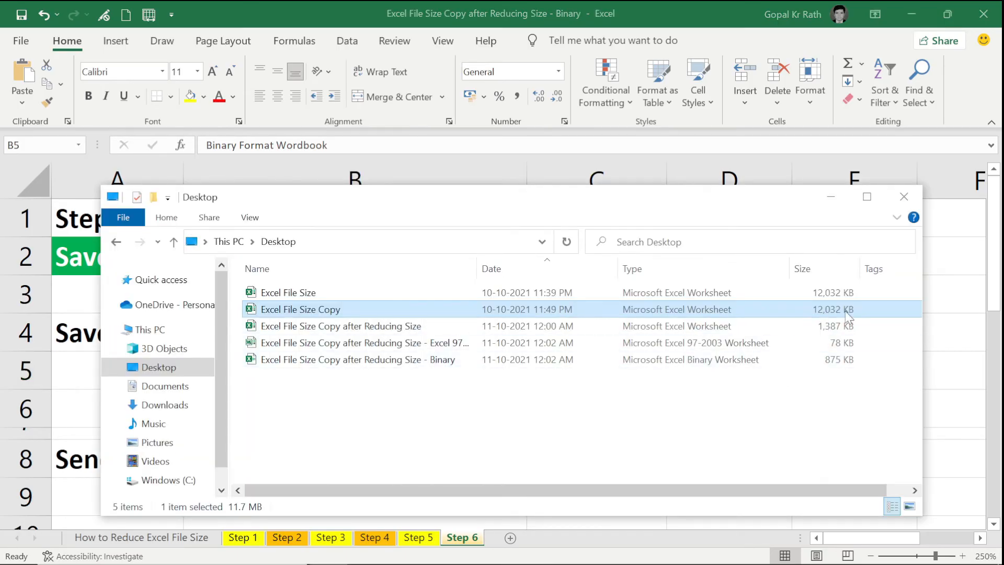
{"action": "mouse_move", "coordinate": [755, 343]}
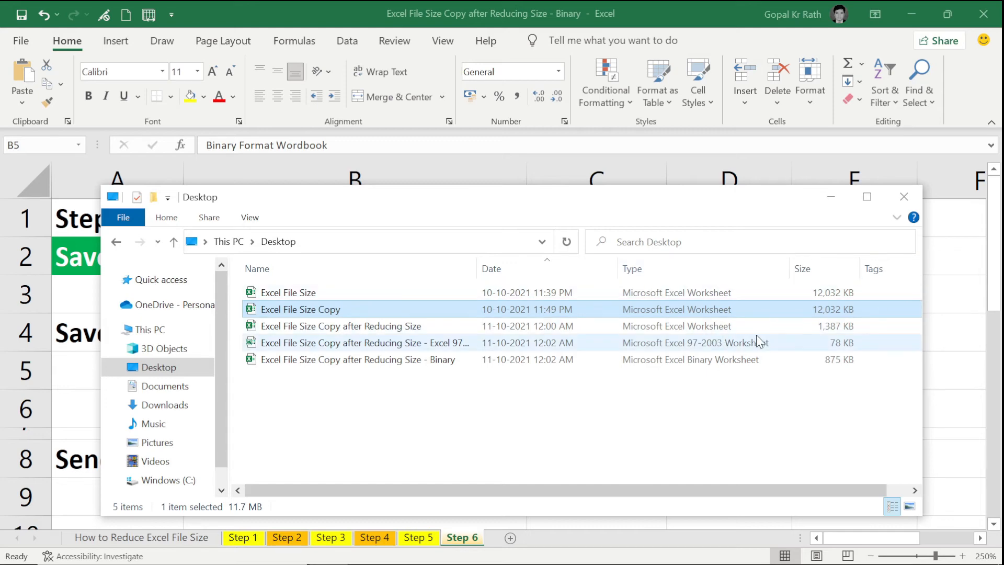
- Select the 1,387 KB reduced copy and the 875 KB Binary copy to compare sizes
{"action": "left_click", "coordinate": [339, 327]}
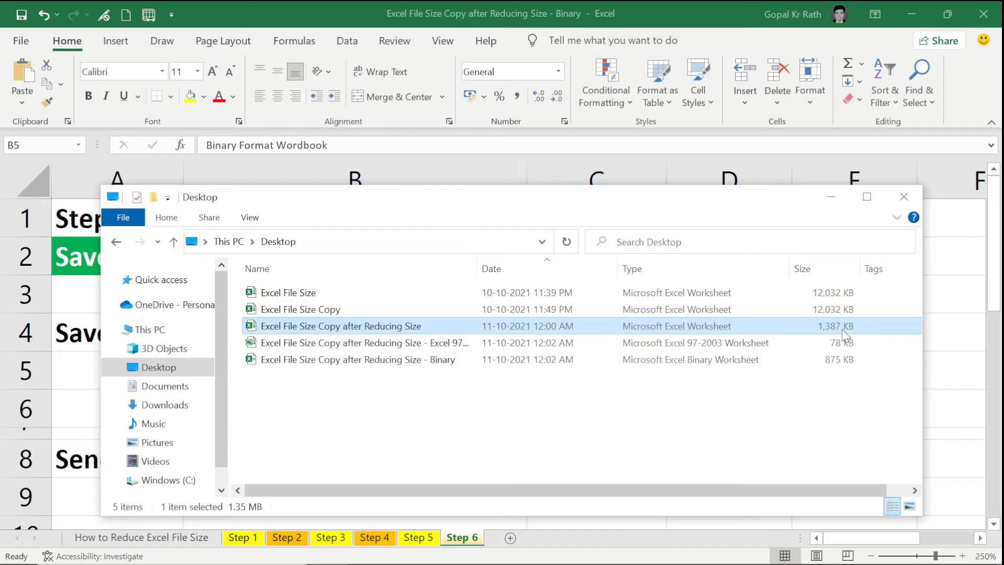
{"action": "mouse_move", "coordinate": [471, 343]}
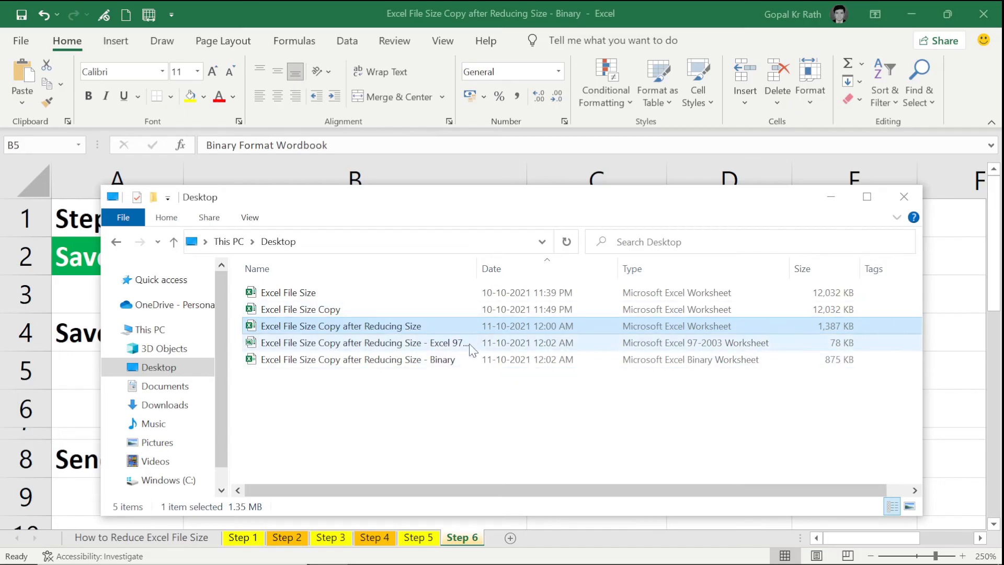
{"action": "left_click", "coordinate": [363, 344]}
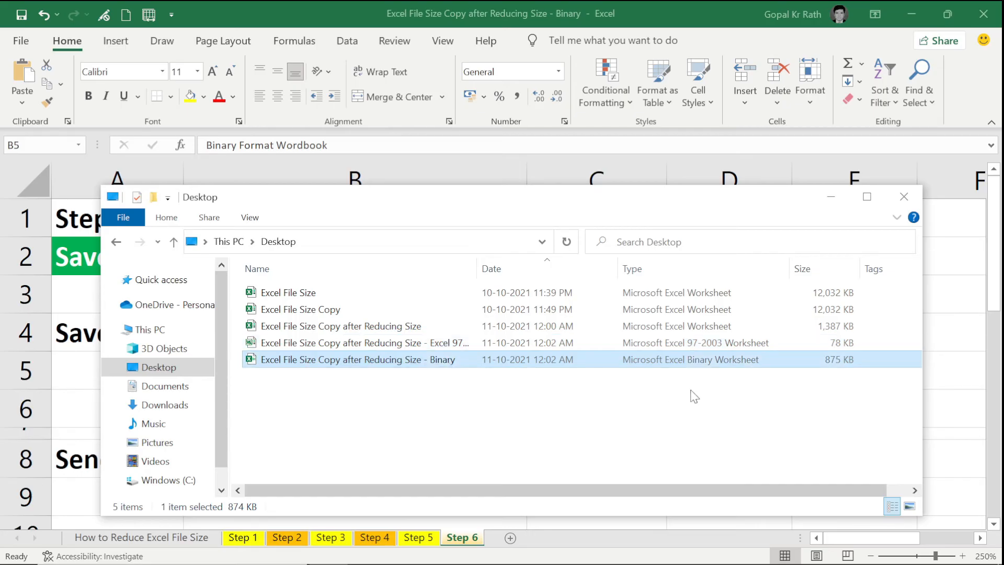
{"action": "mouse_move", "coordinate": [849, 375]}
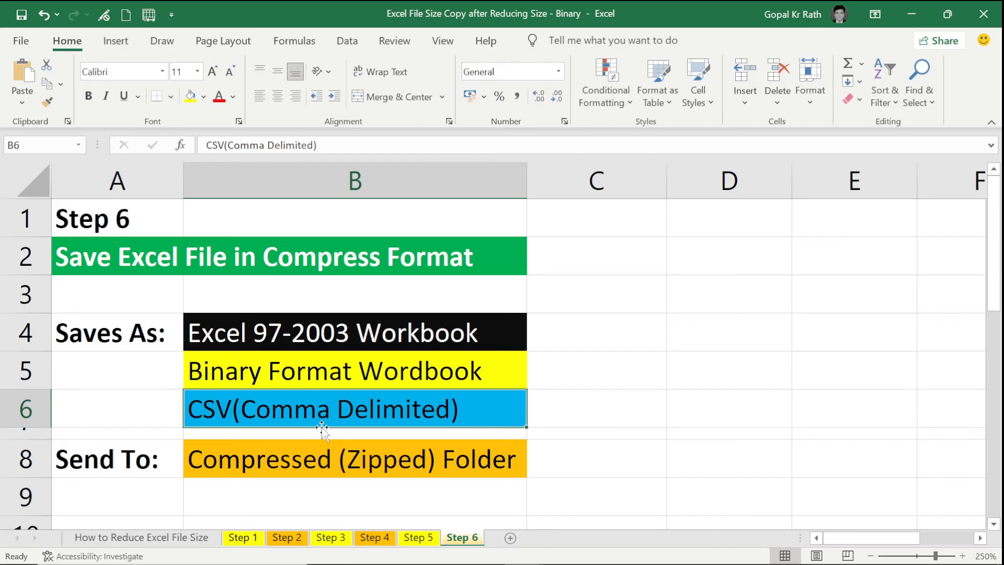
- Highlight the CSV (Comma Delimited) item on Step 6 before starting another Save As
{"action": "left_click", "coordinate": [355, 333]}
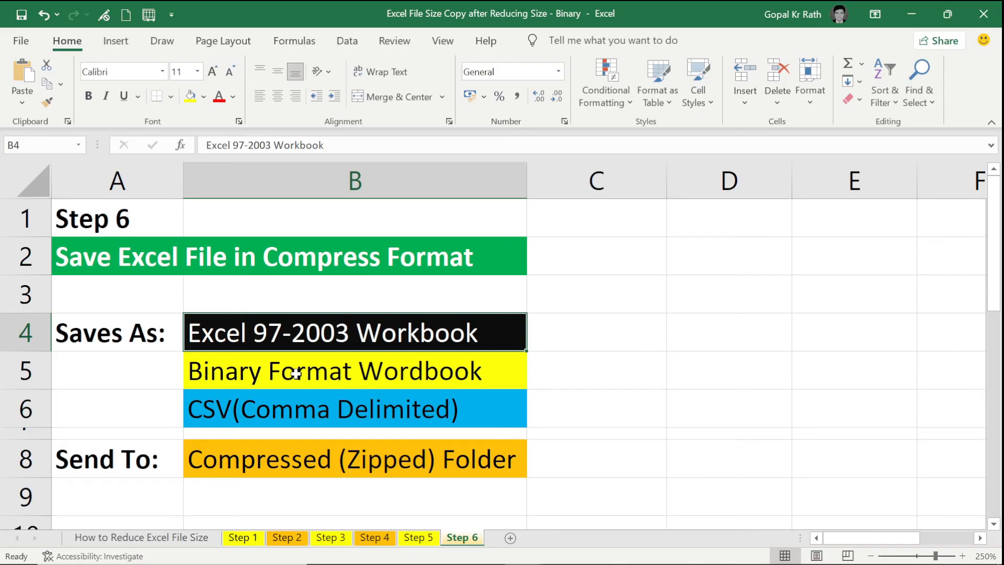
{"action": "left_click", "coordinate": [320, 409]}
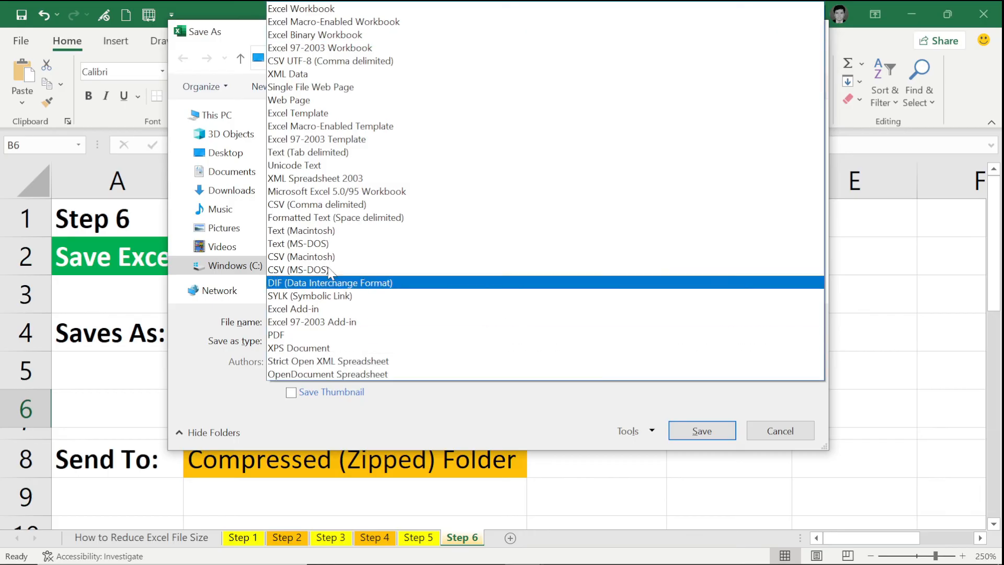
- Choose CSV (Comma delimited) as the format for the copy ending in '- CSV'
{"action": "left_click", "coordinate": [316, 204]}
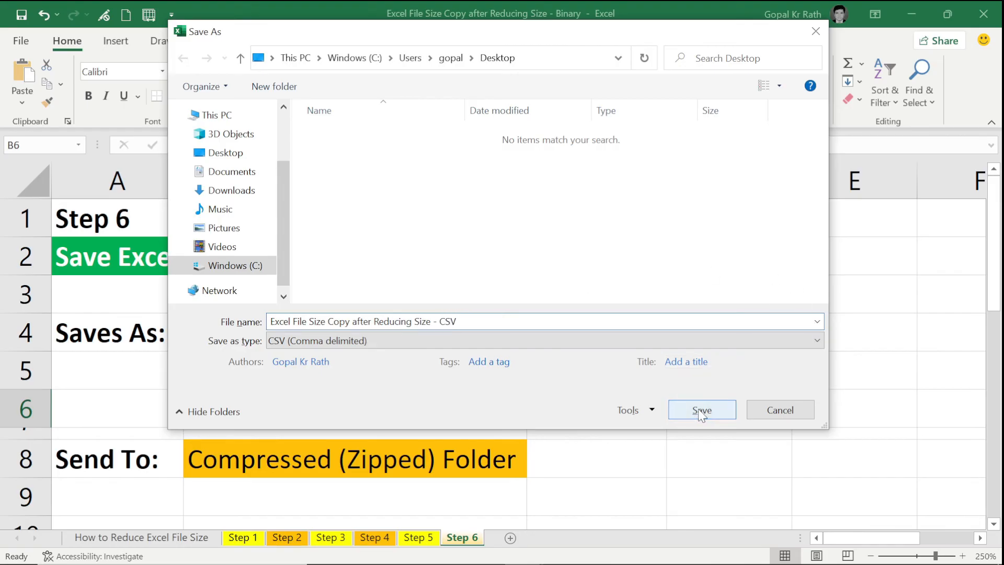
- Save the CSV copy, accepting that only the active sheet is kept
{"action": "left_click", "coordinate": [700, 411]}
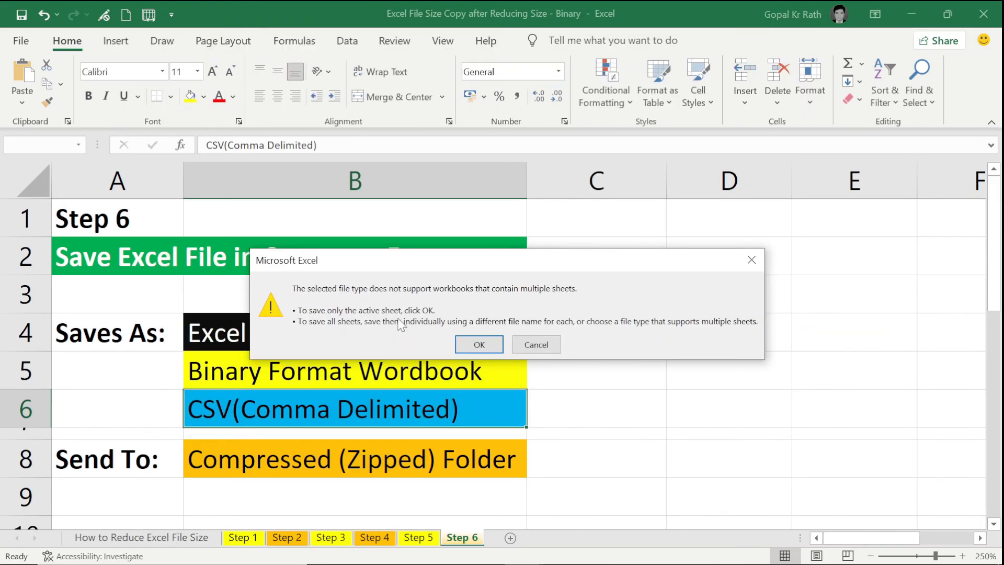
{"action": "mouse_move", "coordinate": [338, 336]}
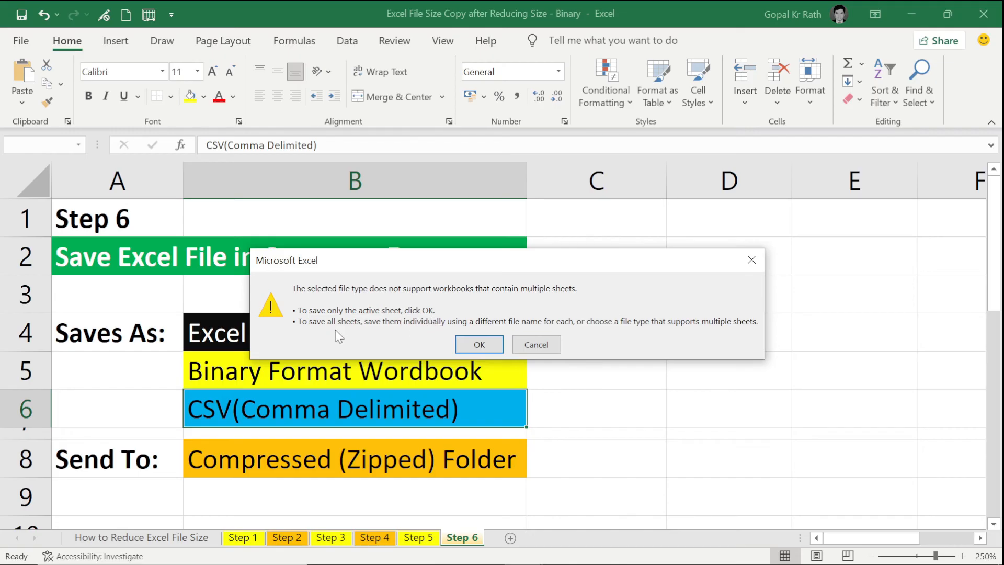
{"action": "mouse_move", "coordinate": [481, 333]}
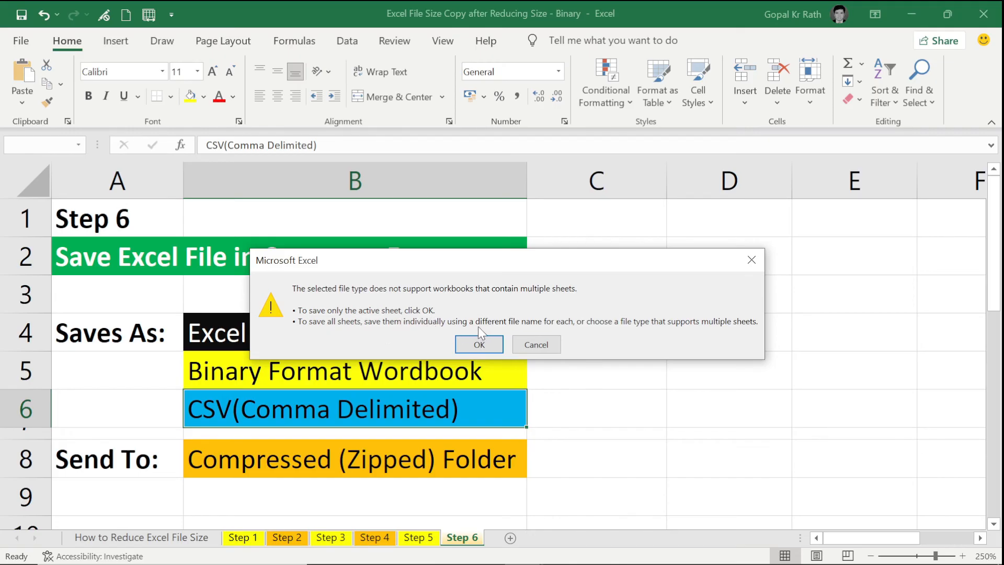
{"action": "mouse_move", "coordinate": [641, 335]}
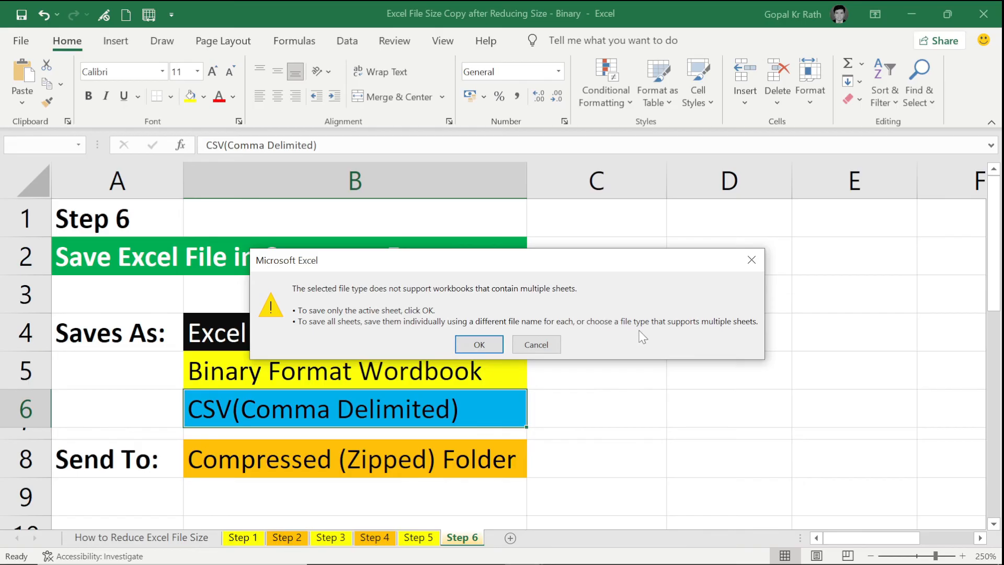
{"action": "mouse_move", "coordinate": [649, 338]}
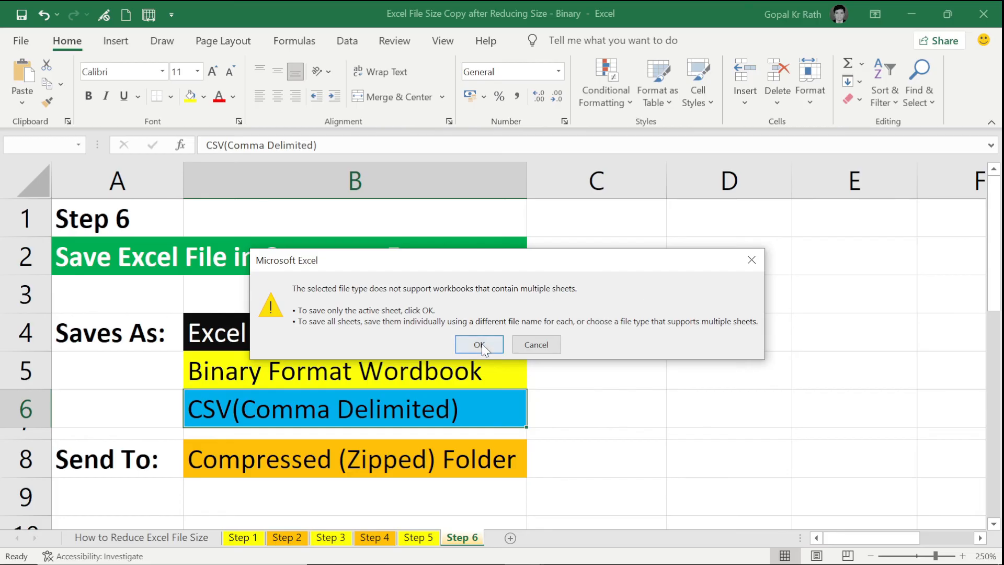
{"action": "left_click", "coordinate": [479, 344]}
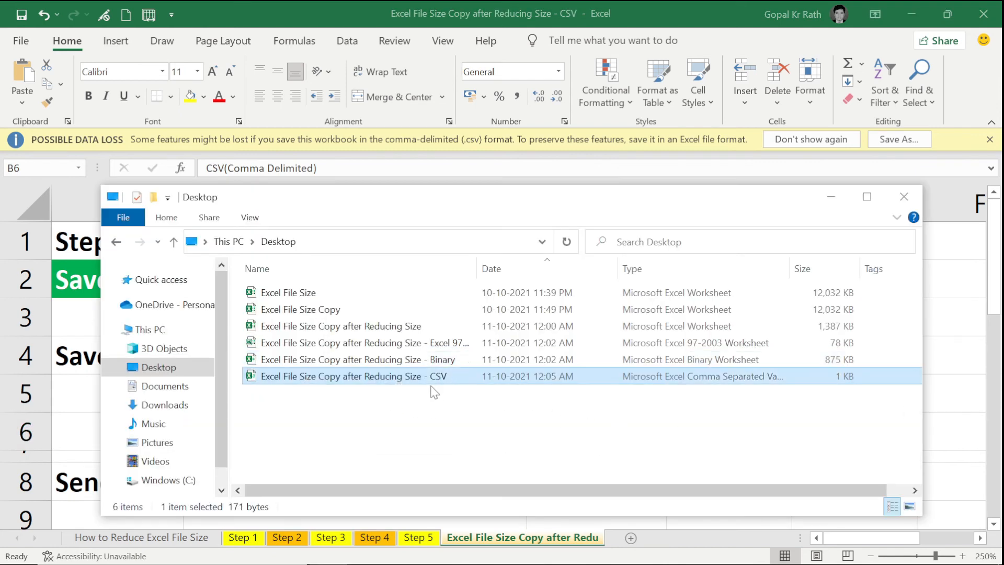
{"action": "mouse_move", "coordinate": [445, 402]}
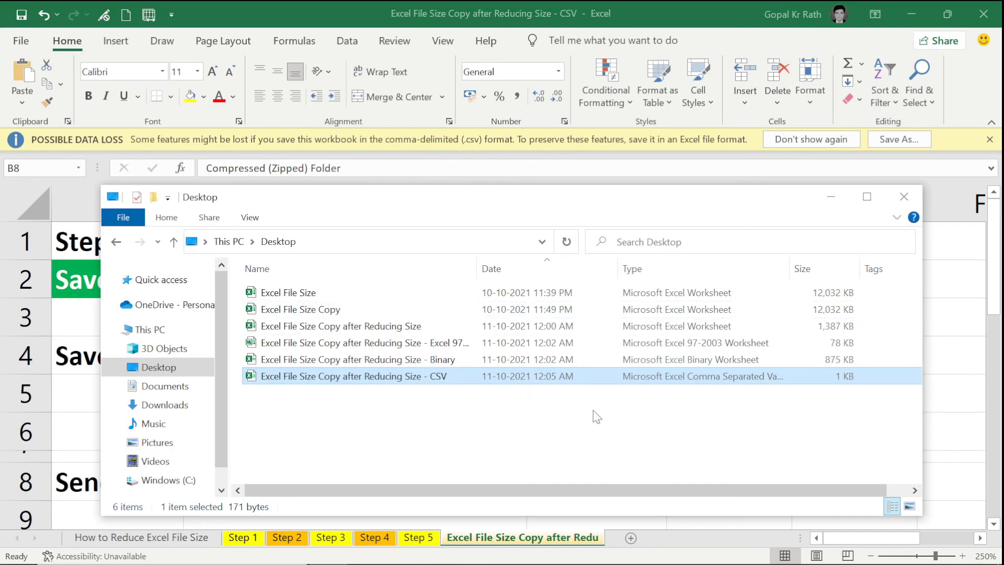
{"action": "mouse_move", "coordinate": [525, 395]}
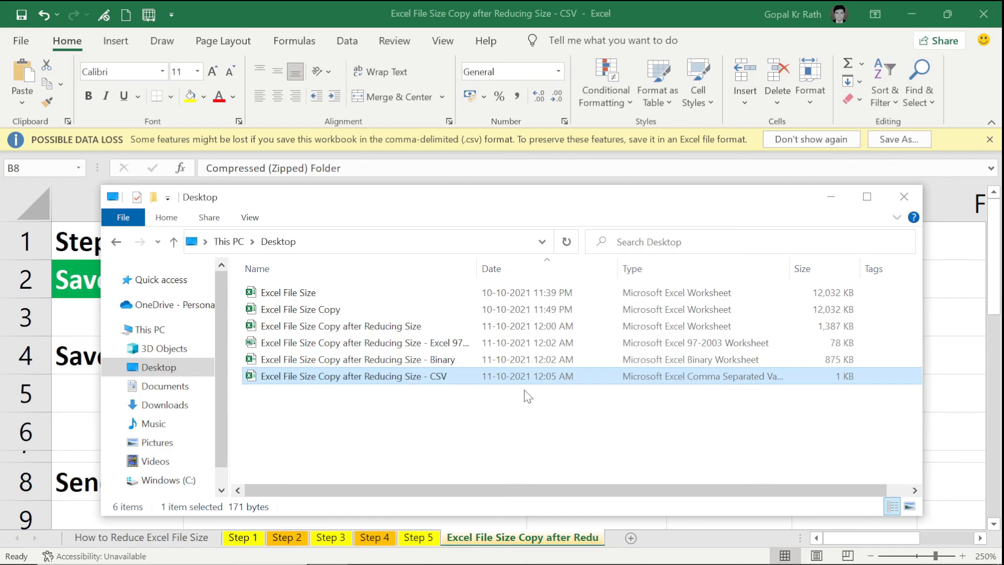
- Select the 78 KB Excel 97-2003 copy in the Desktop listing
{"action": "left_click", "coordinate": [362, 344]}
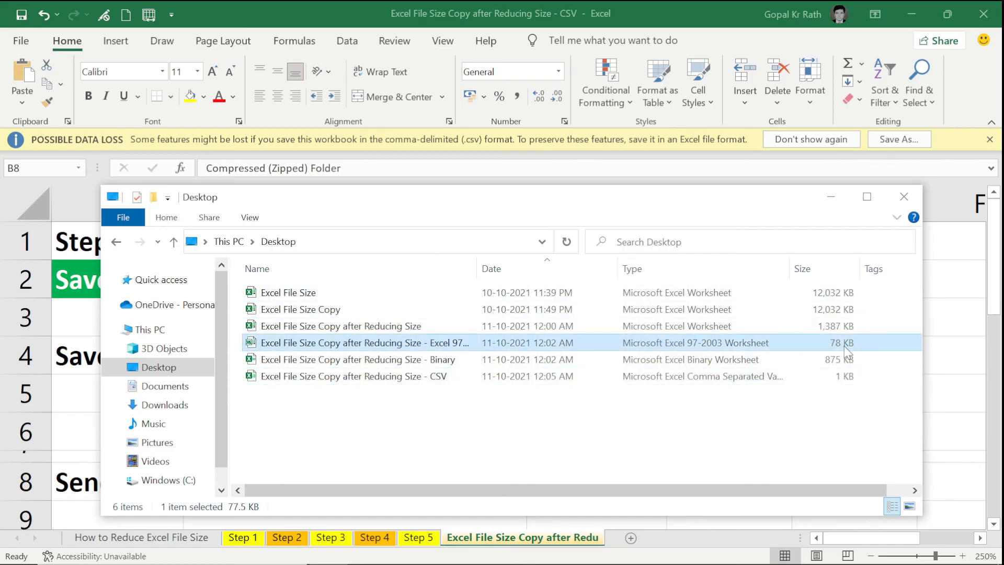
{"action": "mouse_move", "coordinate": [569, 314]}
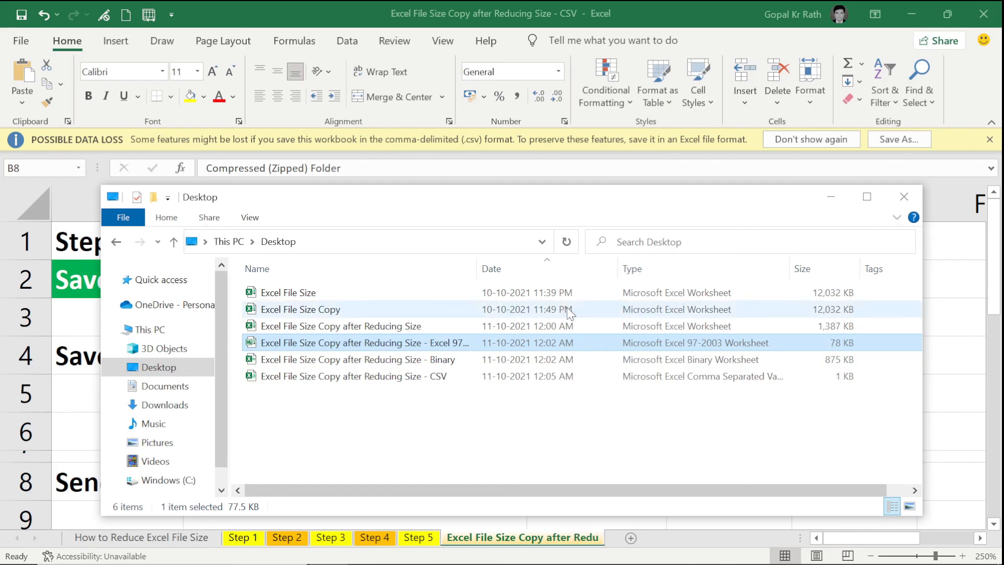
- Compress the 97-2003 copy into a 17 KB zipped folder on the Desktop
{"action": "right_click", "coordinate": [361, 343]}
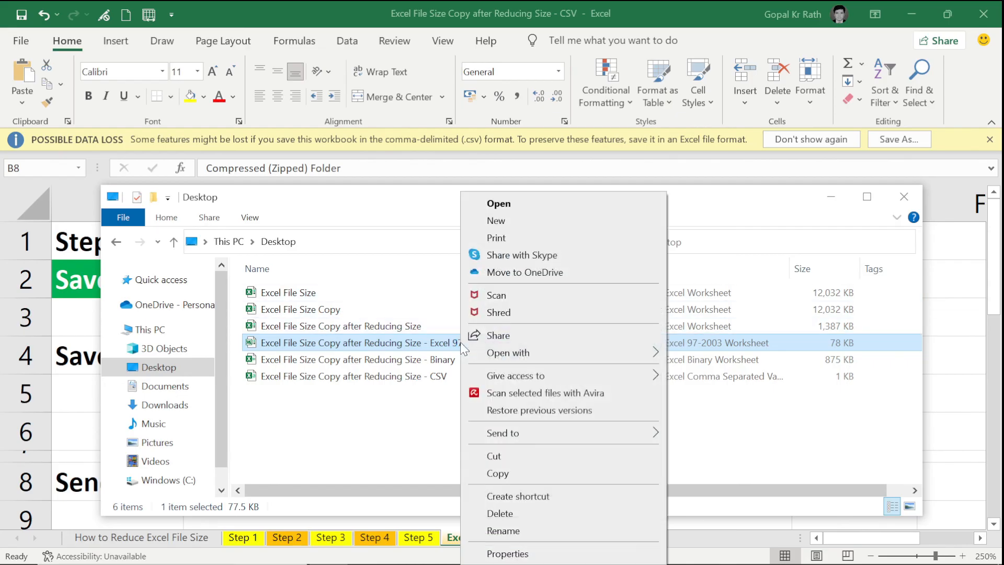
{"action": "mouse_move", "coordinate": [535, 462]}
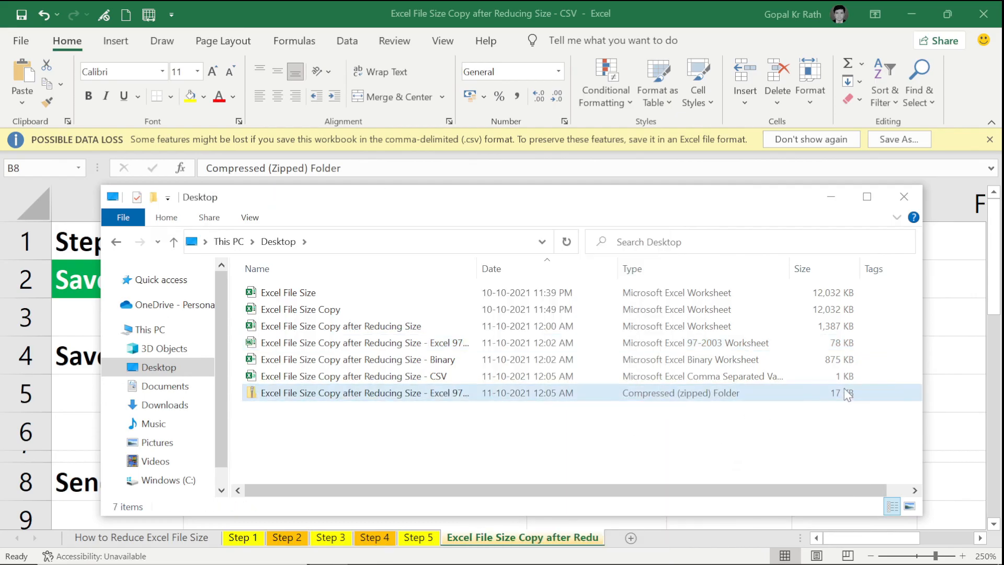
{"action": "left_click", "coordinate": [359, 392]}
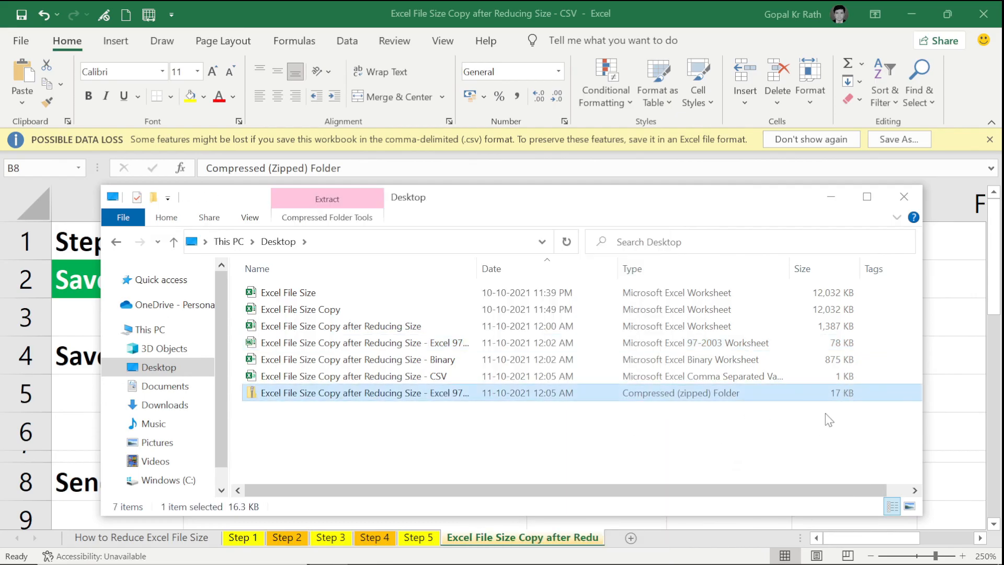
- Compress the CSV copy into a 1 KB zipped folder, keeping the default name
{"action": "left_click", "coordinate": [355, 376]}
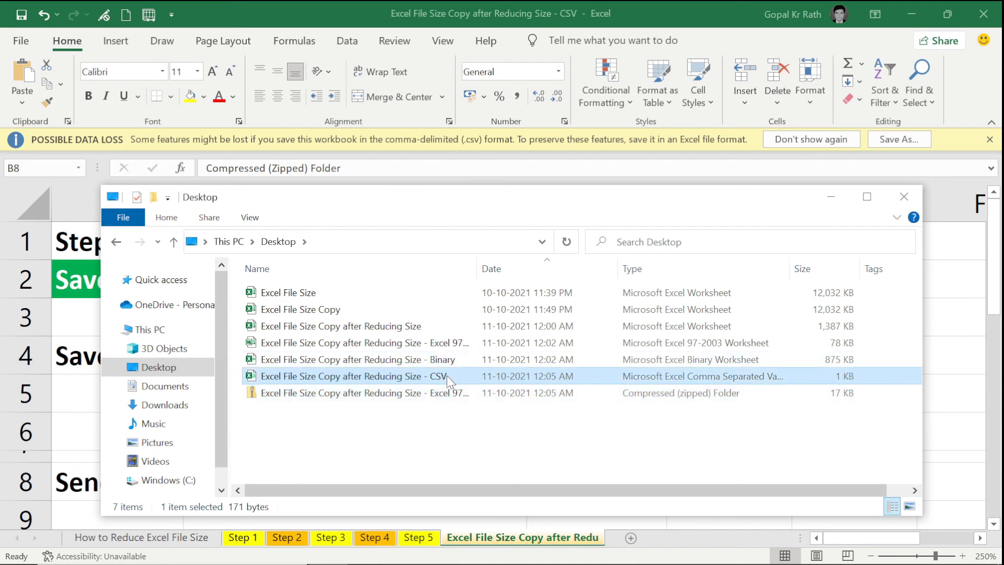
{"action": "right_click", "coordinate": [353, 375]}
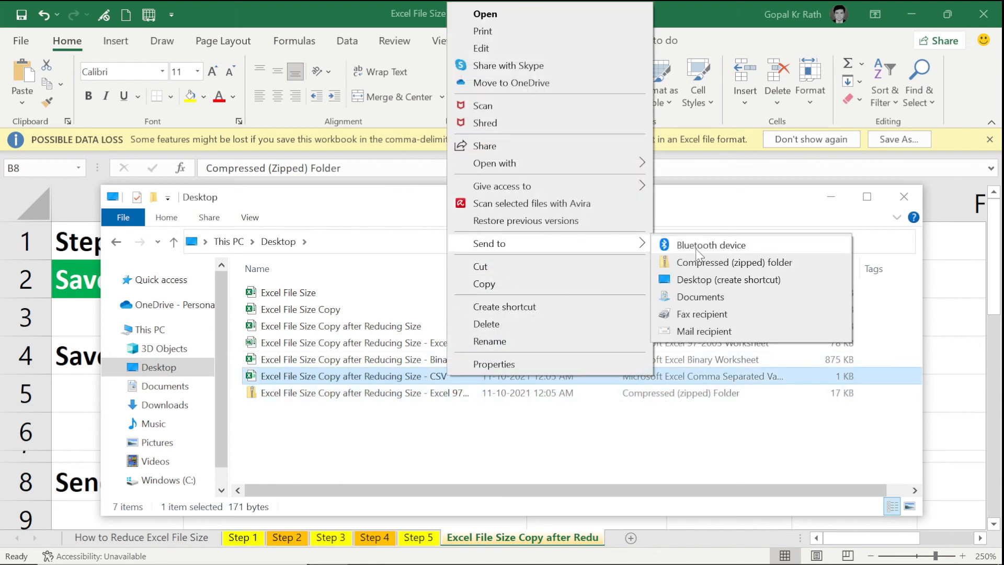
{"action": "left_click", "coordinate": [733, 263]}
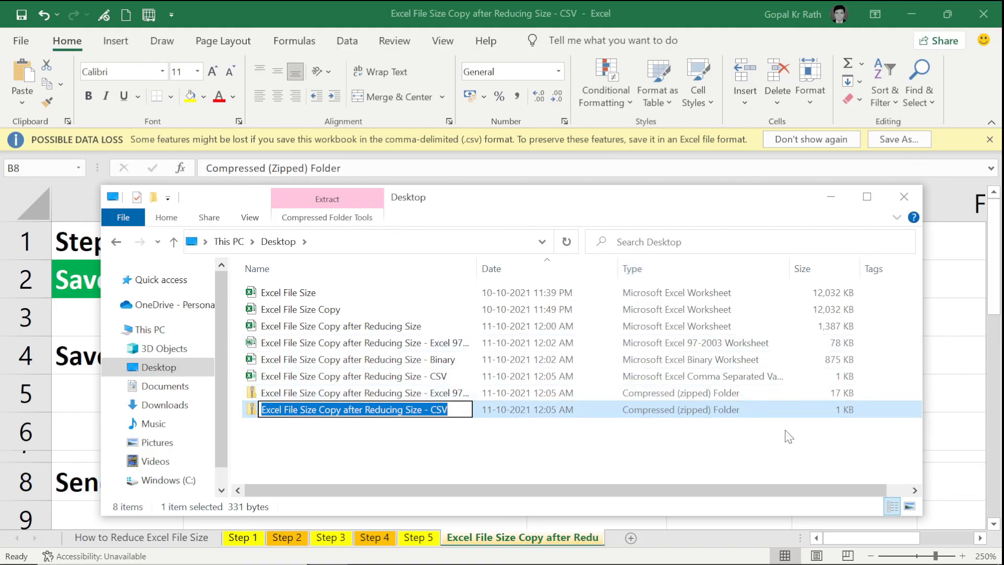
{"action": "left_click", "coordinate": [685, 451]}
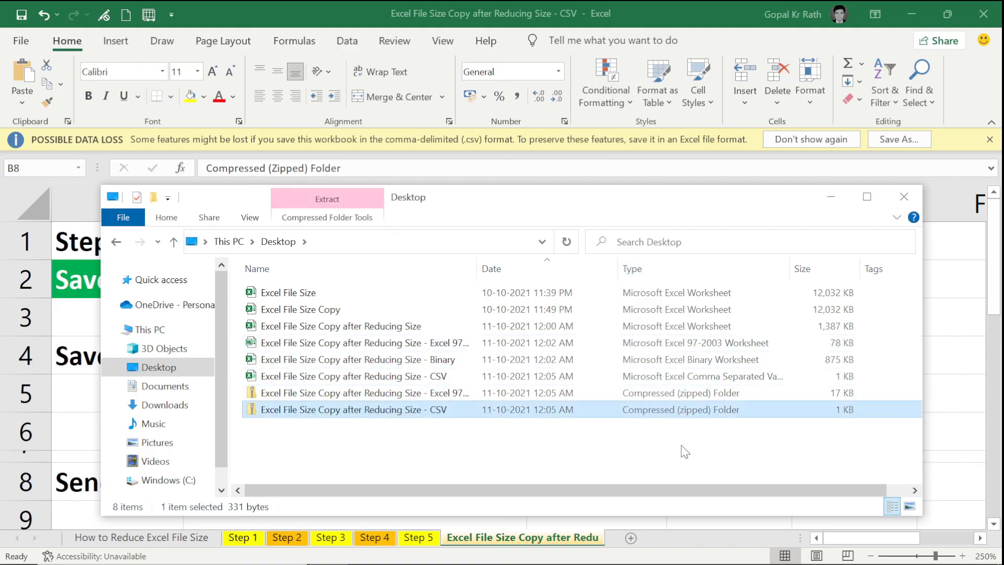
{"action": "left_click", "coordinate": [300, 309]}
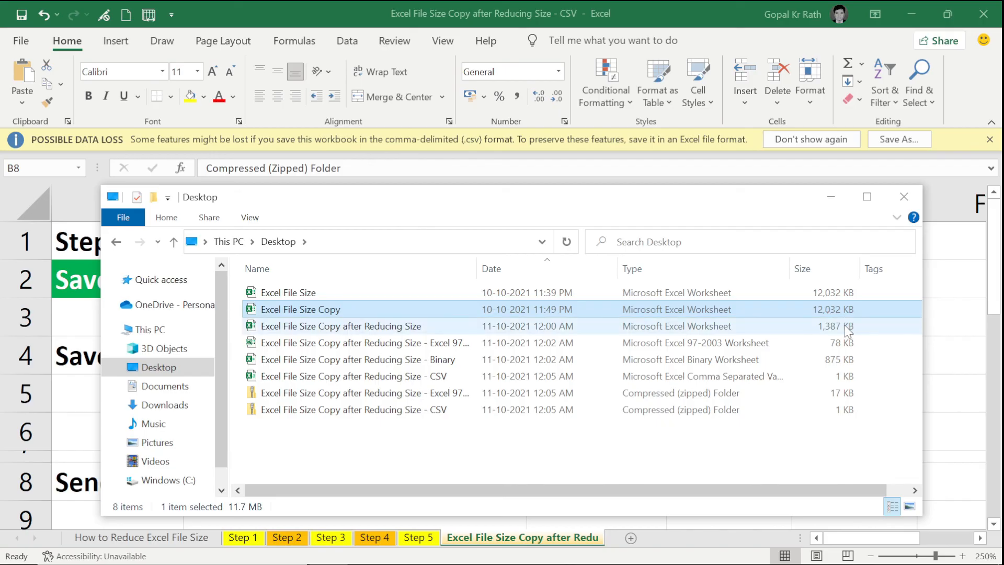
{"action": "left_click", "coordinate": [340, 327]}
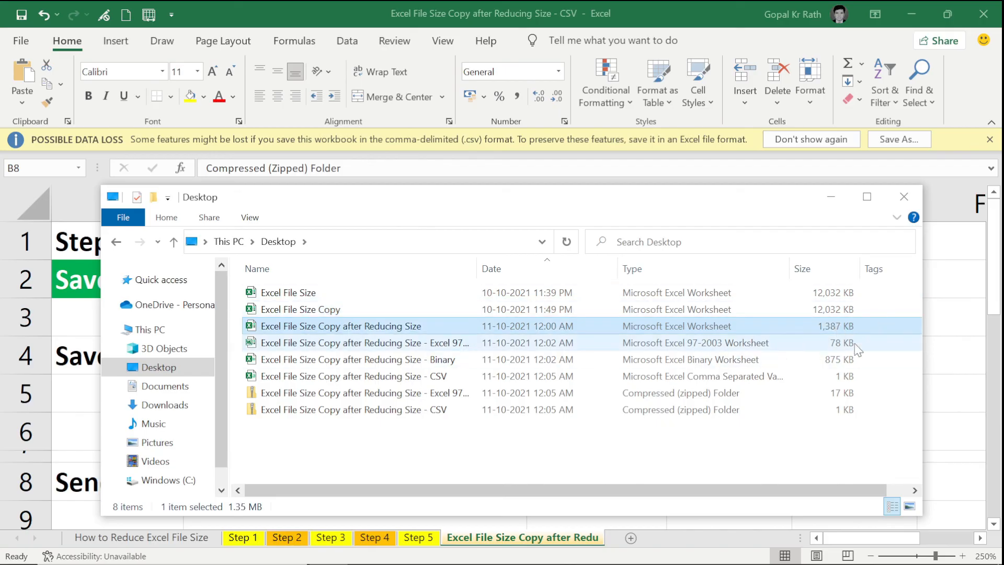
{"action": "left_click", "coordinate": [363, 343]}
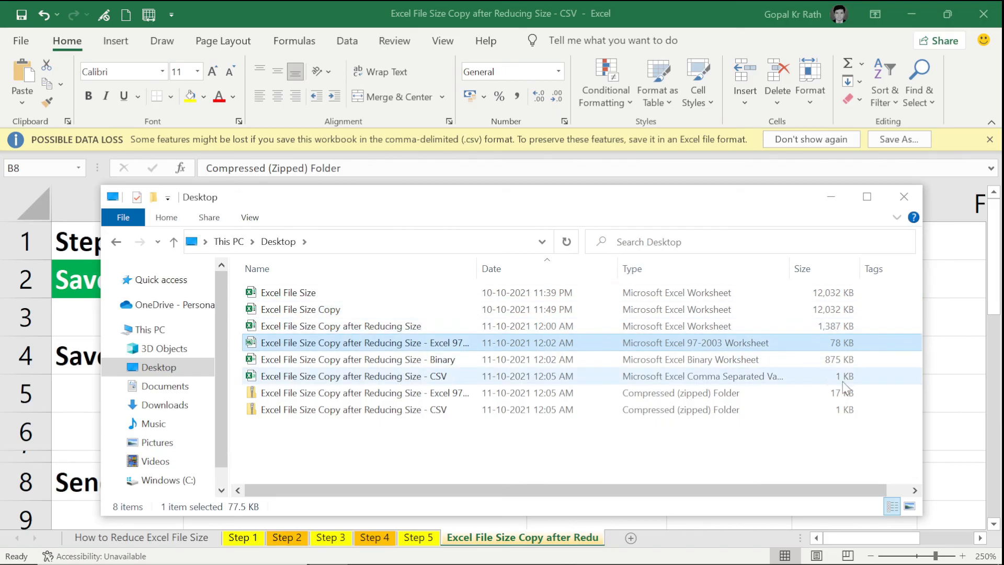
{"action": "left_click", "coordinate": [353, 409]}
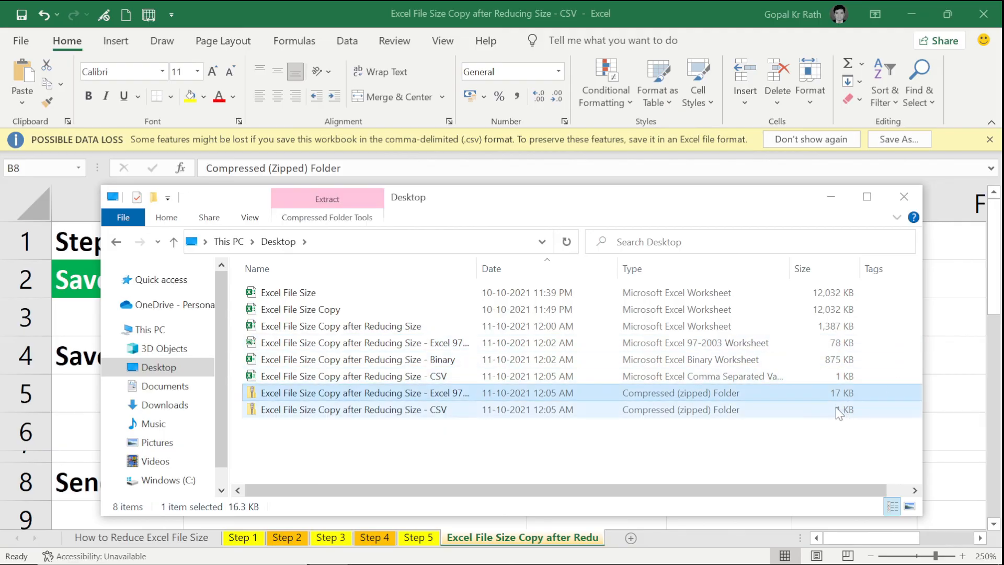
{"action": "left_click", "coordinate": [352, 375]}
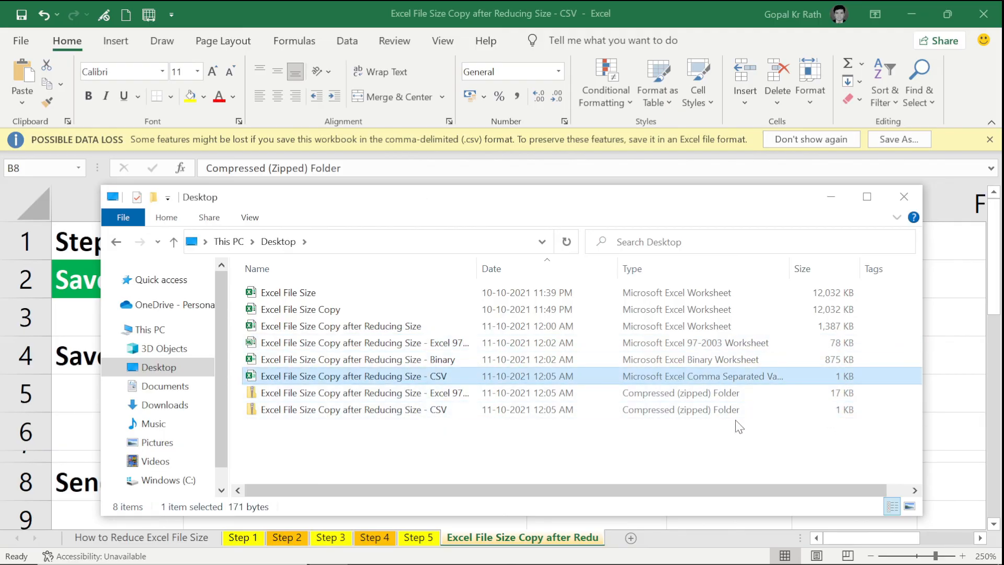